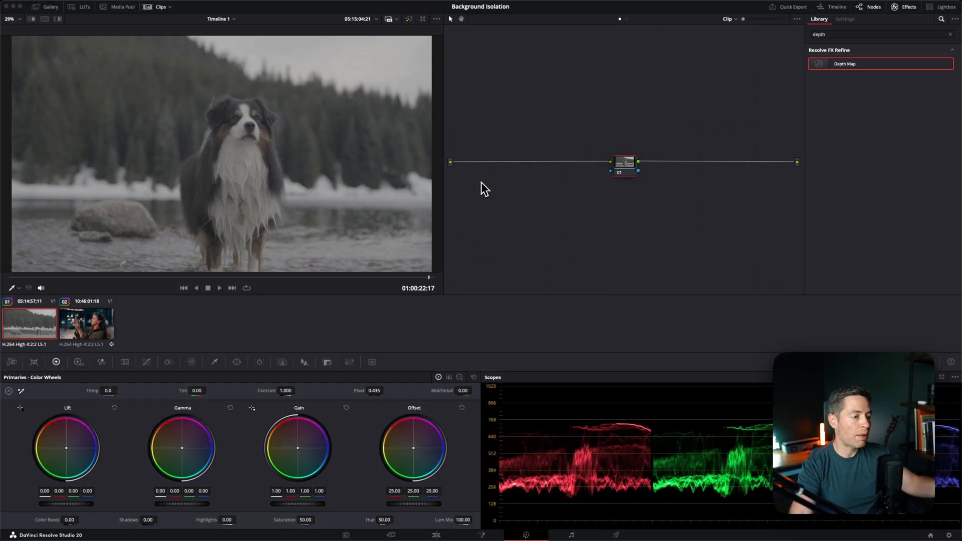
pyautogui.moveTo(378, 506)
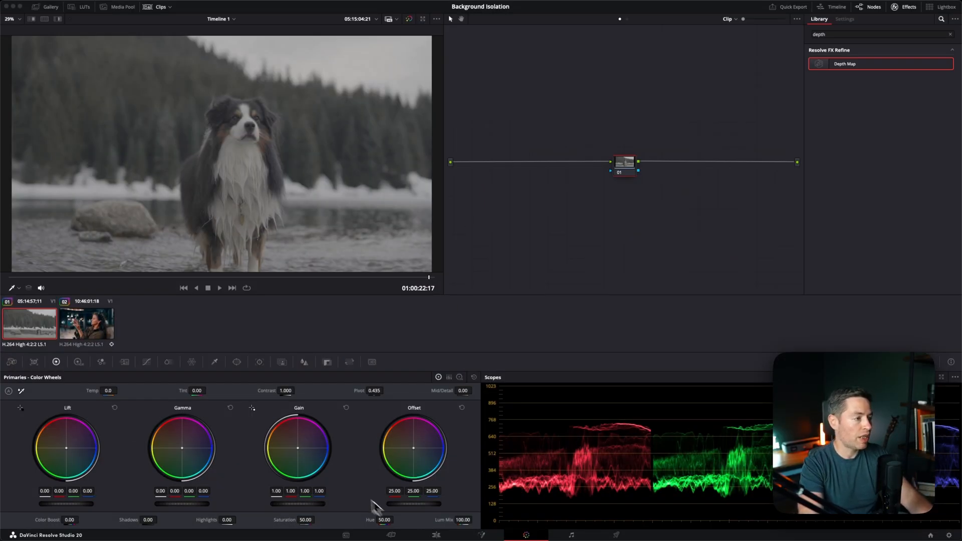
pyautogui.moveTo(679, 199)
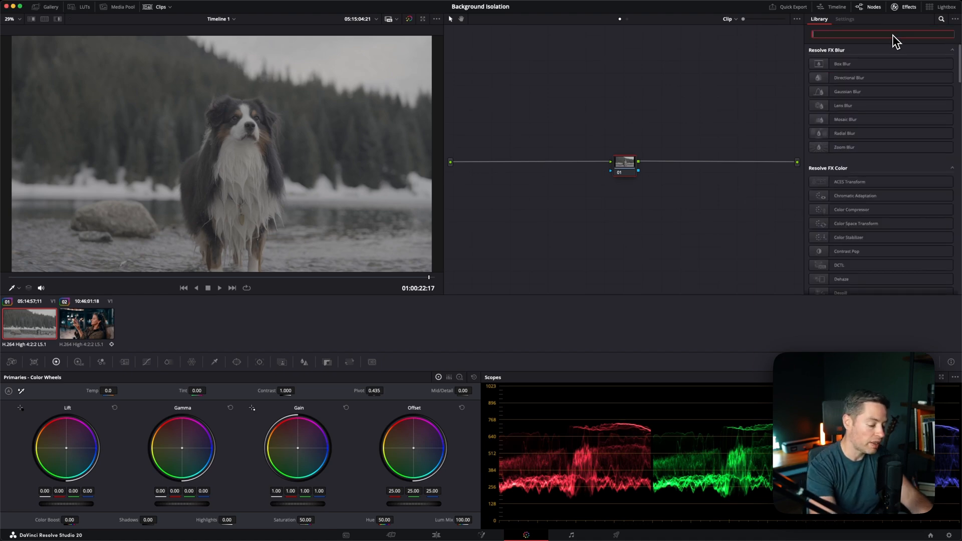
# - Apply a Color Space Transform from Sony S-Gamut3.Cine/S-Log3 to Rec.709 Gamma 2.4 on node 01
pyautogui.write('co')
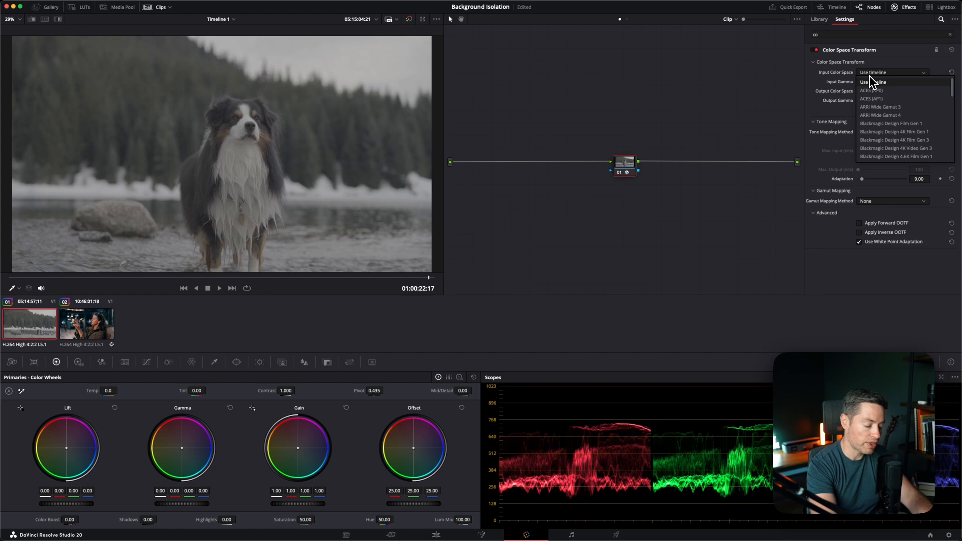
pyautogui.scroll(-3)
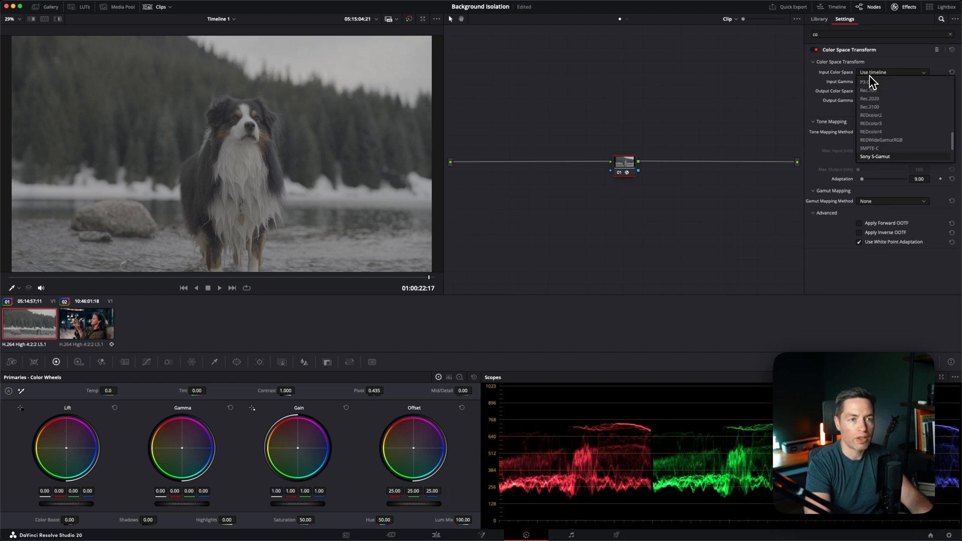
pyautogui.click(878, 156)
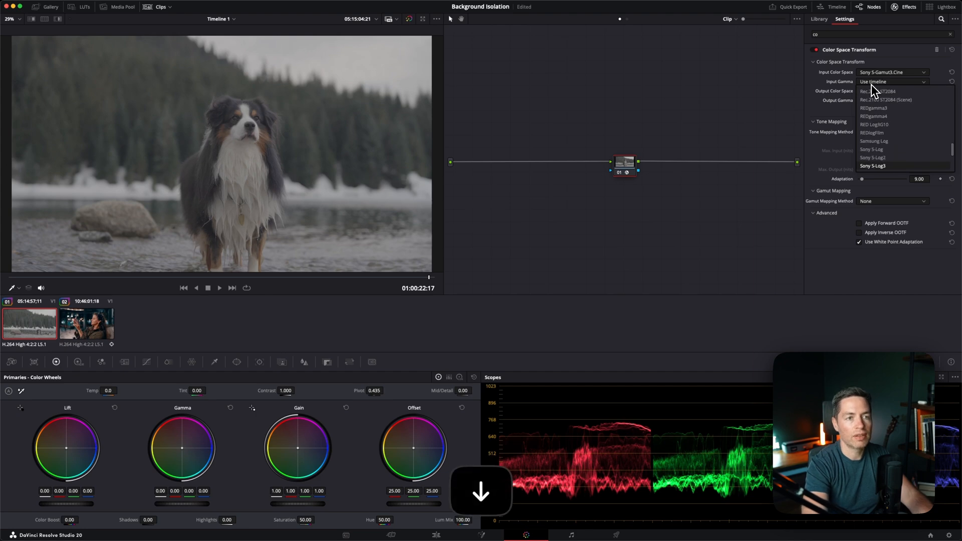
pyautogui.click(873, 166)
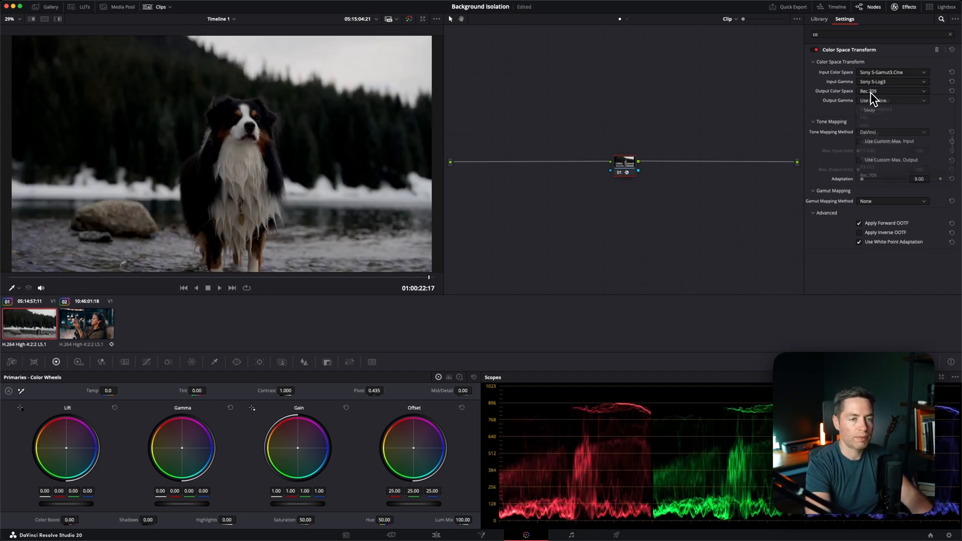
pyautogui.click(893, 100)
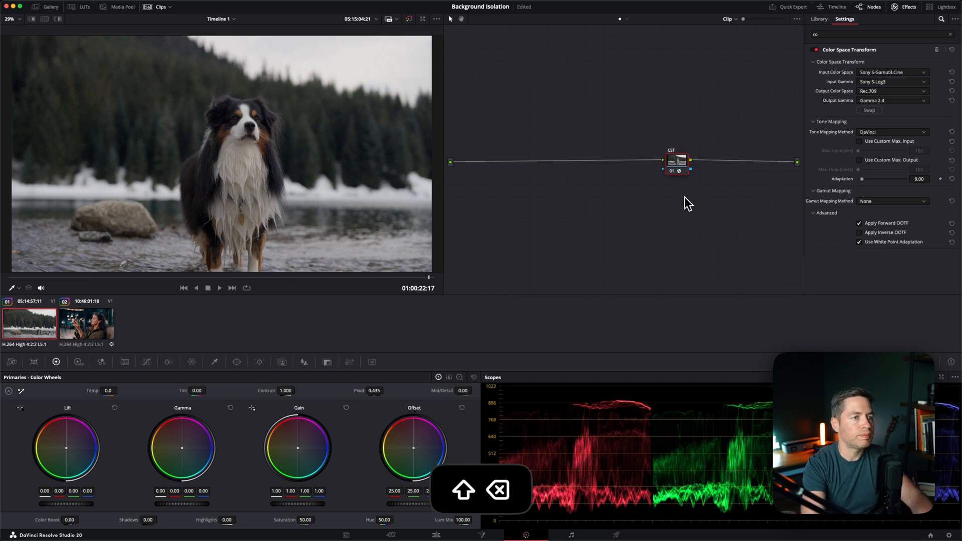
# - Add a serial node before the CST node for primary corrections
pyautogui.click(819, 19)
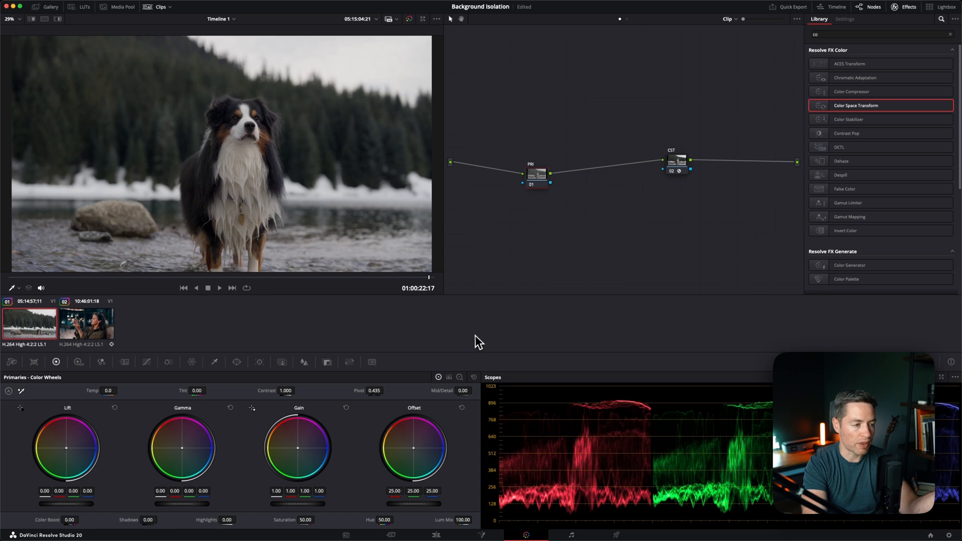
pyautogui.moveTo(539, 167)
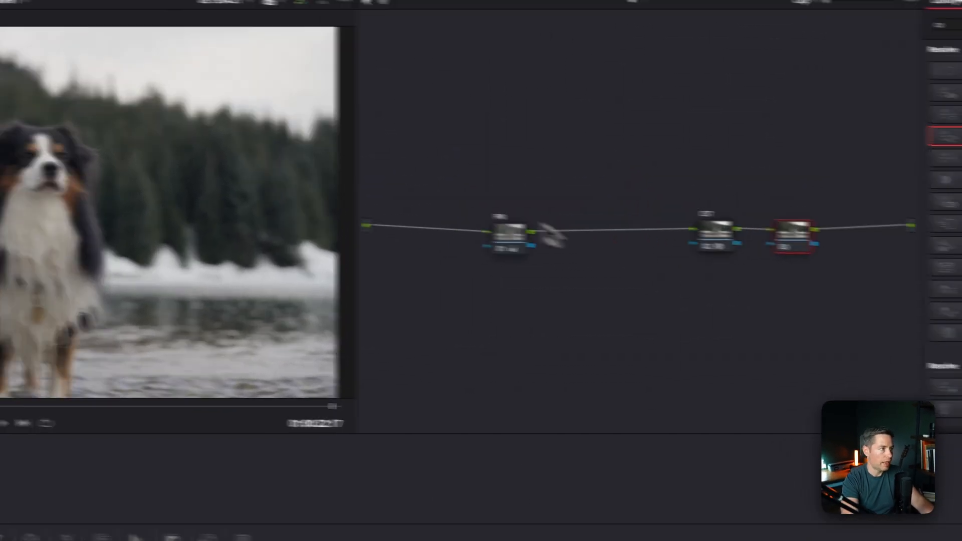
# - Apply a Base Collection film look LUT to the third node from the LUTs panel
pyautogui.click(132, 10)
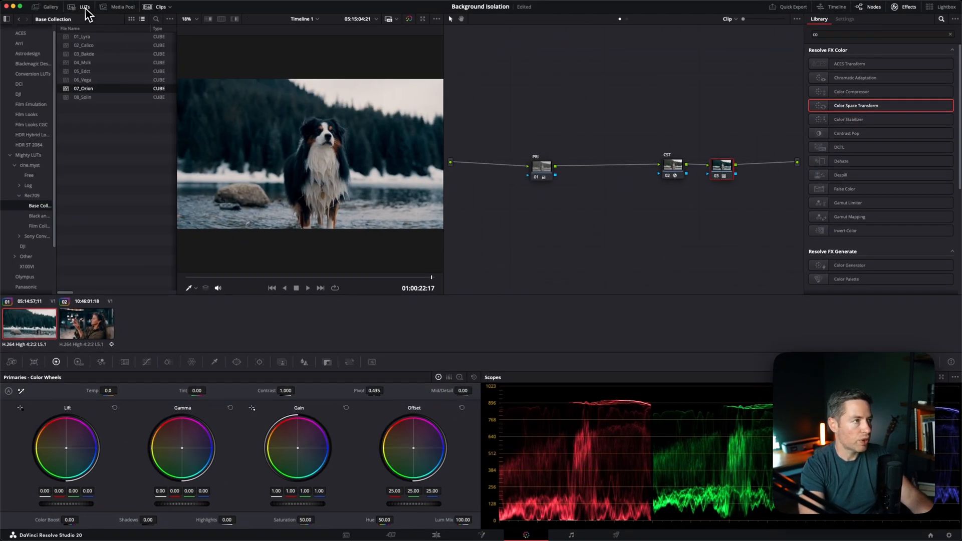
pyautogui.click(84, 7)
pyautogui.write('LOOK')
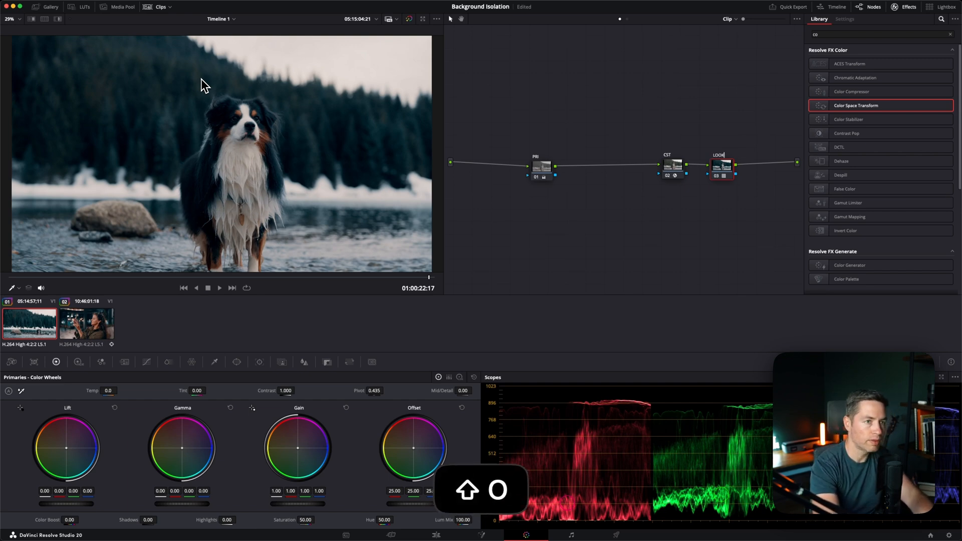
pyautogui.moveTo(292, 125)
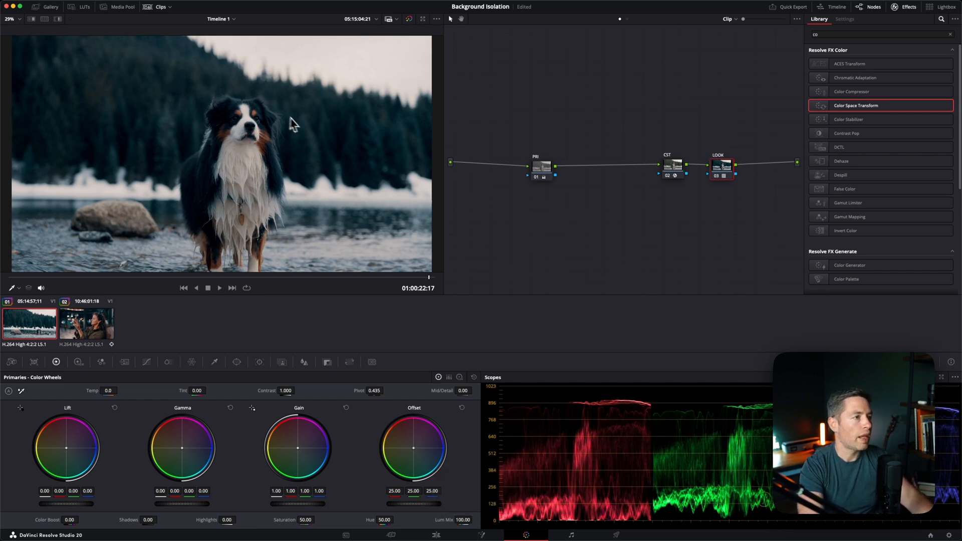
pyautogui.moveTo(344, 254)
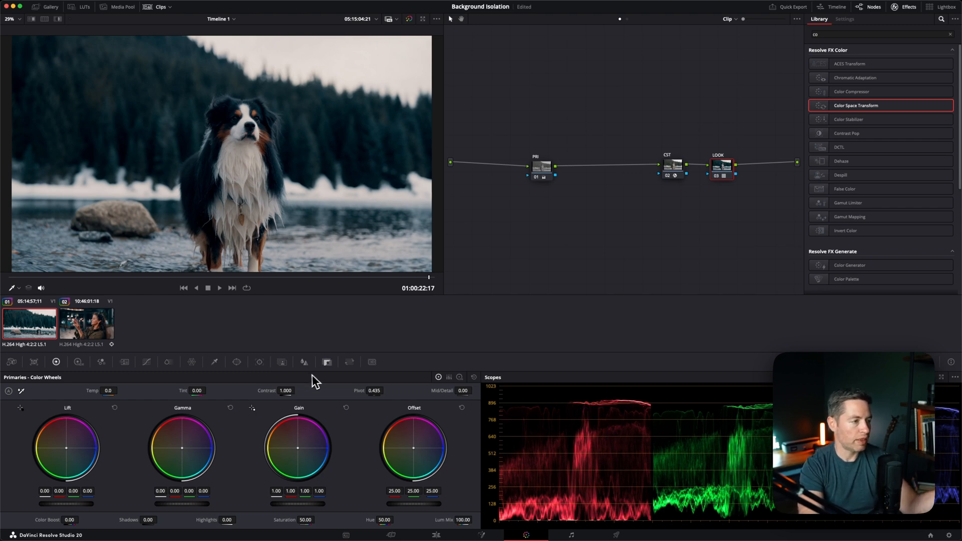
# - Lower the LOOK node's Key Output Gain to 0.760 and compare the result
pyautogui.click(327, 362)
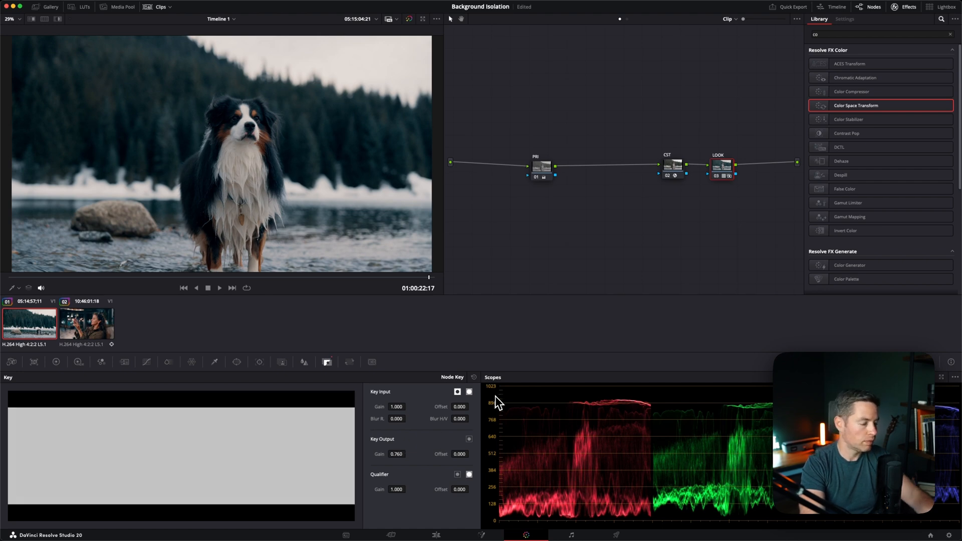
pyautogui.press('cmd+d')
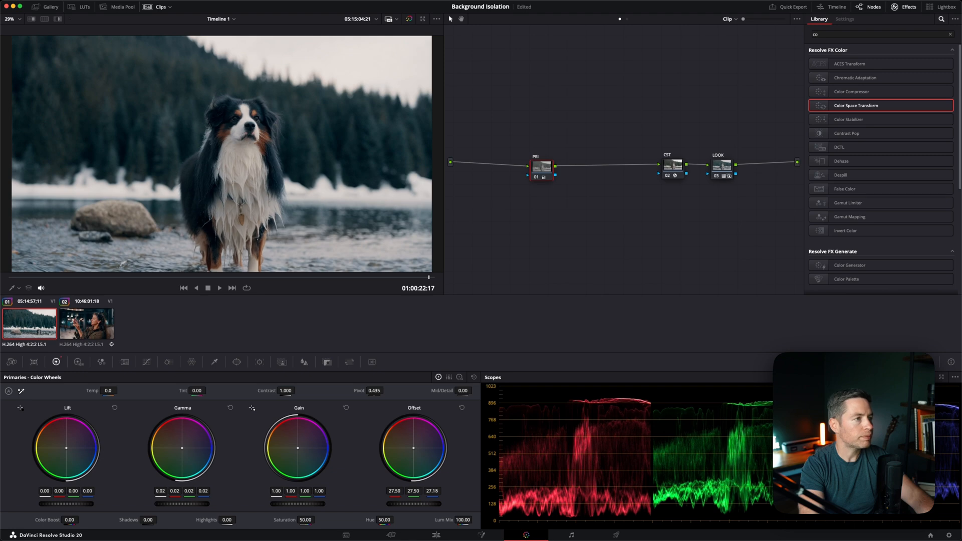
# - Insert a node after PRI and pull its custom curve down in the shadows
pyautogui.click(671, 165)
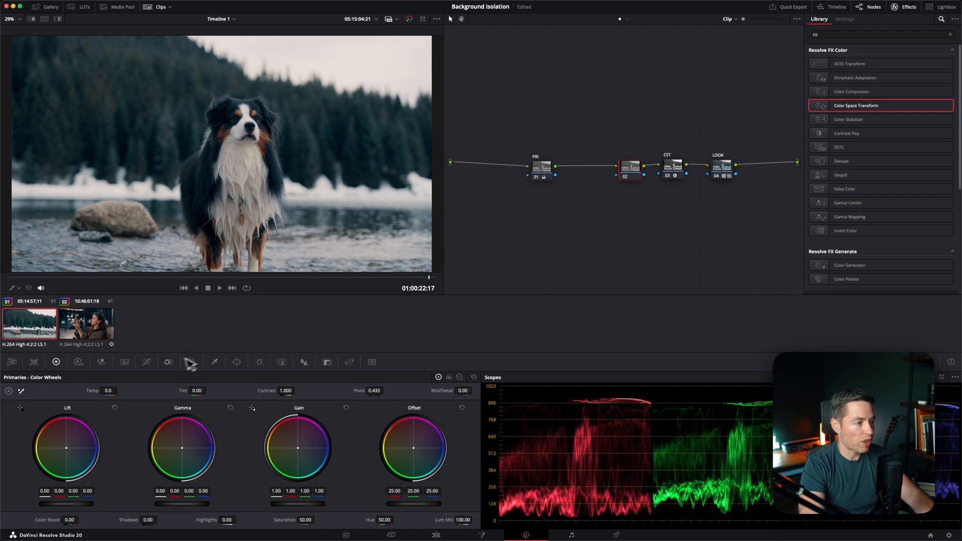
pyautogui.click(146, 362)
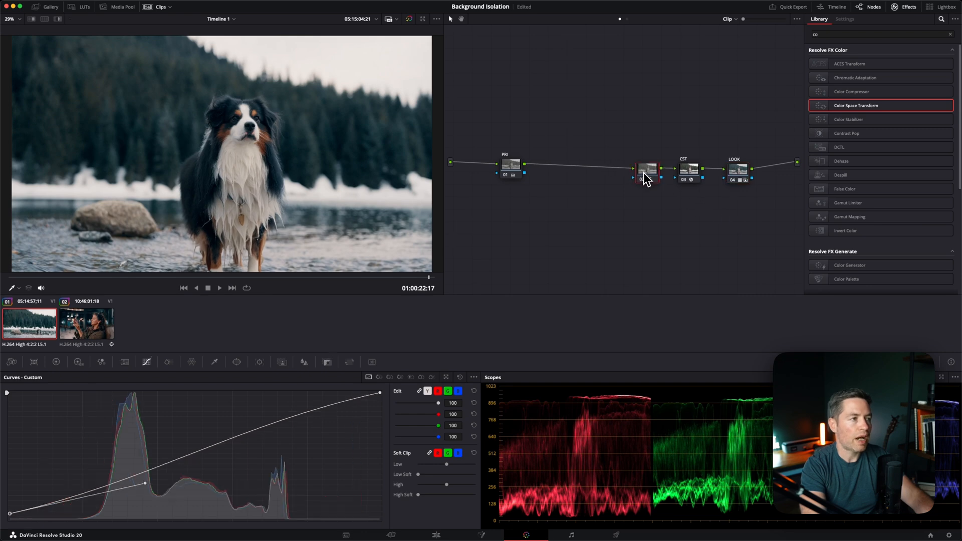
pyautogui.moveTo(645, 176)
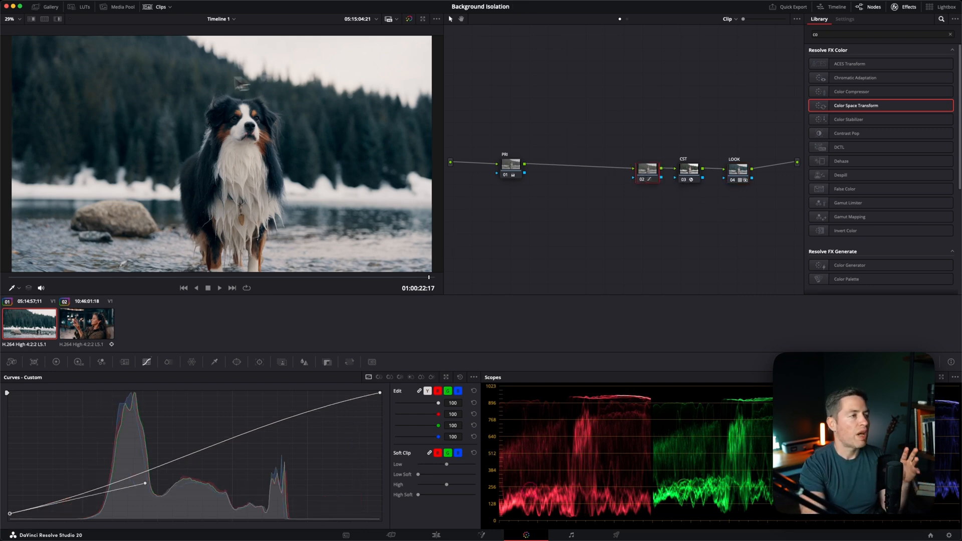
pyautogui.moveTo(258, 191)
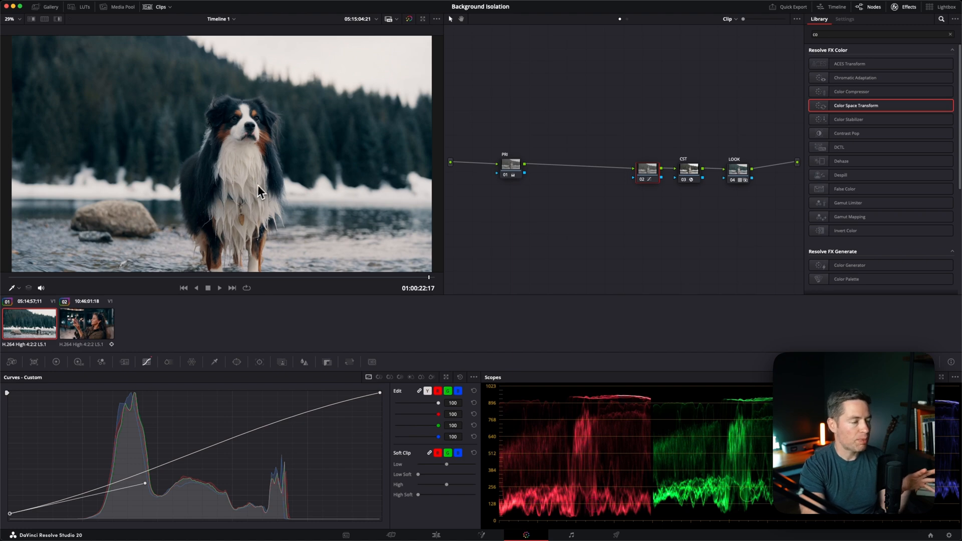
pyautogui.moveTo(381, 257)
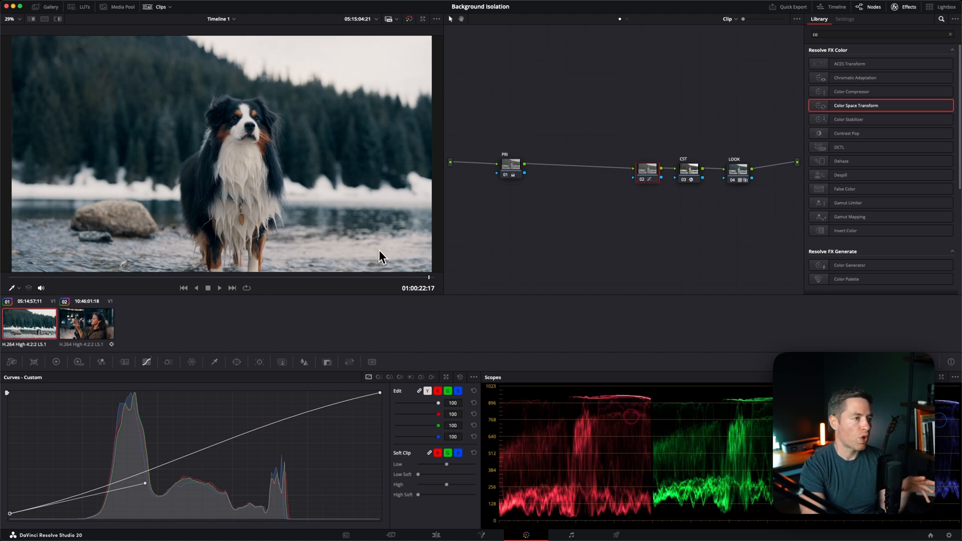
pyautogui.moveTo(365, 232)
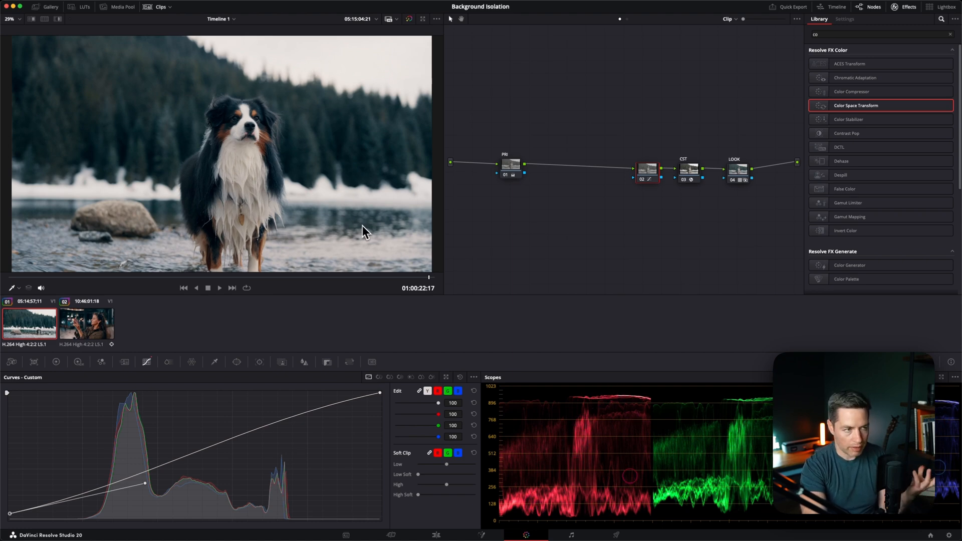
pyautogui.moveTo(370, 246)
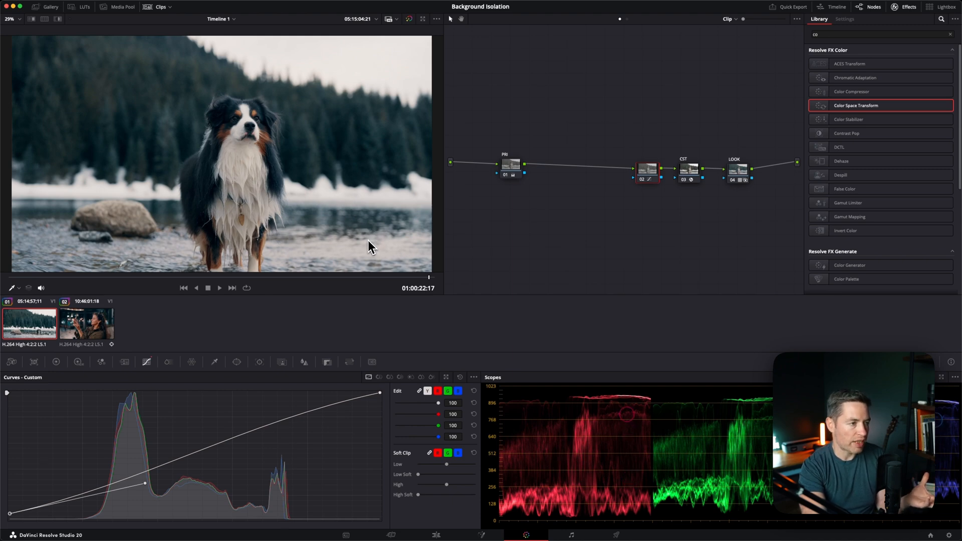
pyautogui.moveTo(340, 42)
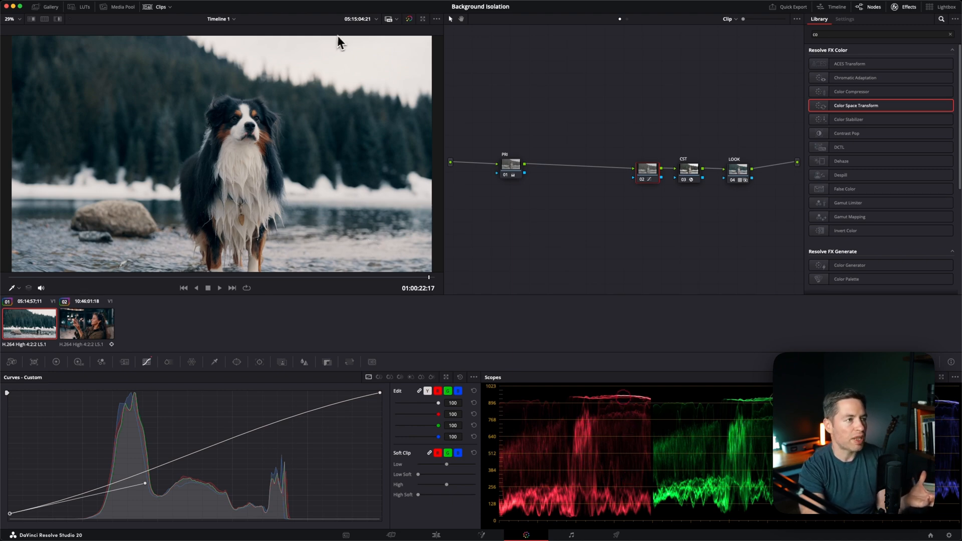
pyautogui.moveTo(561, 182)
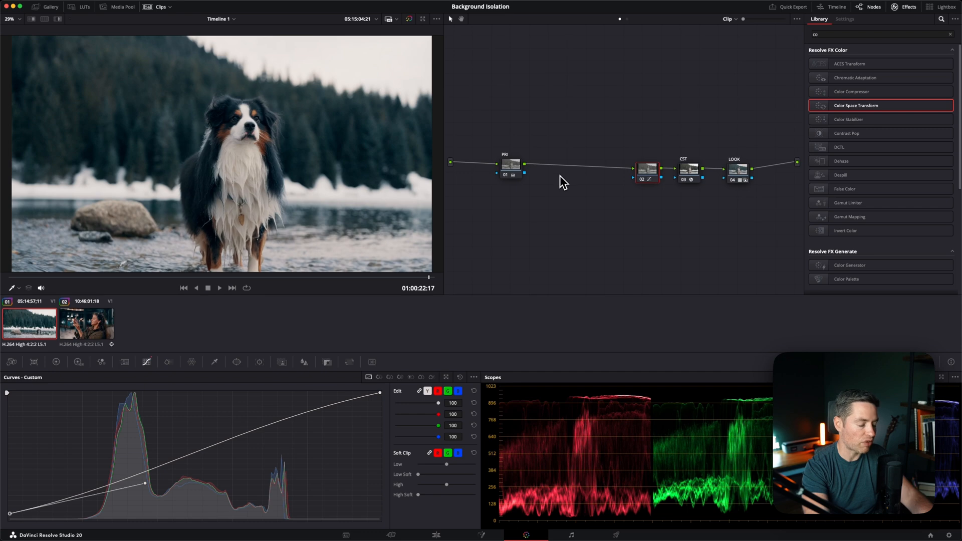
# - Add a node with a soft enlarged oval window around the dog and lower HDR Light exposure to -0.50
pyautogui.press('shift+s')
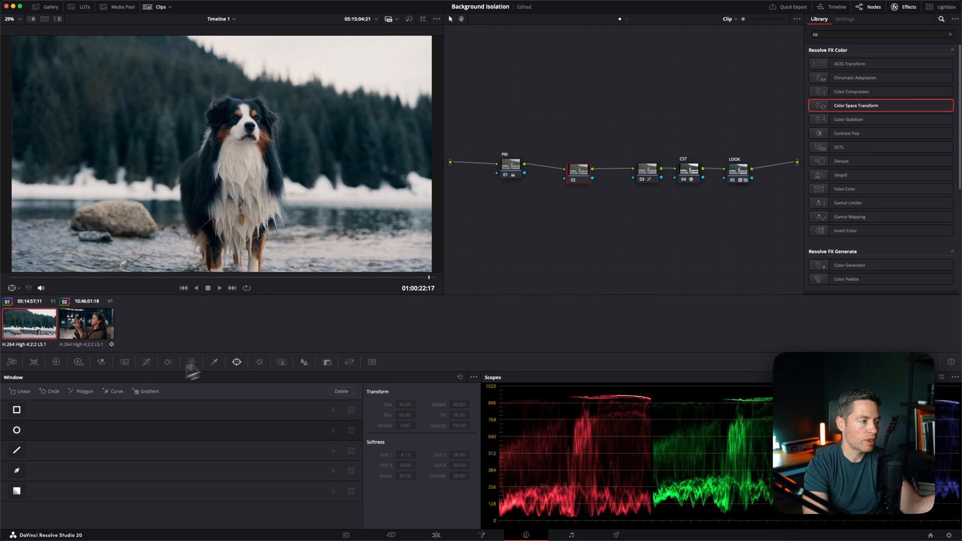
pyautogui.click(17, 430)
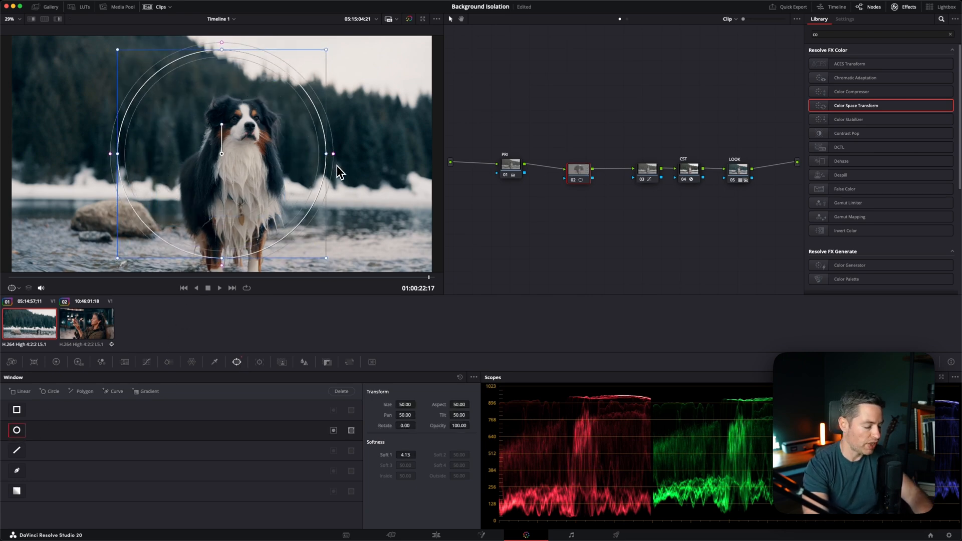
pyautogui.moveTo(333, 154); pyautogui.dragTo(372, 154)
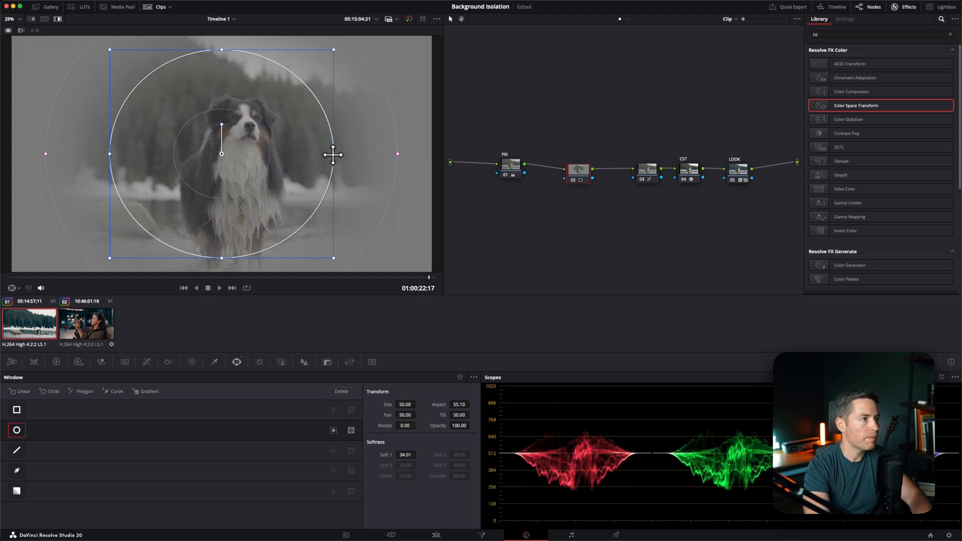
pyautogui.press('shift+h')
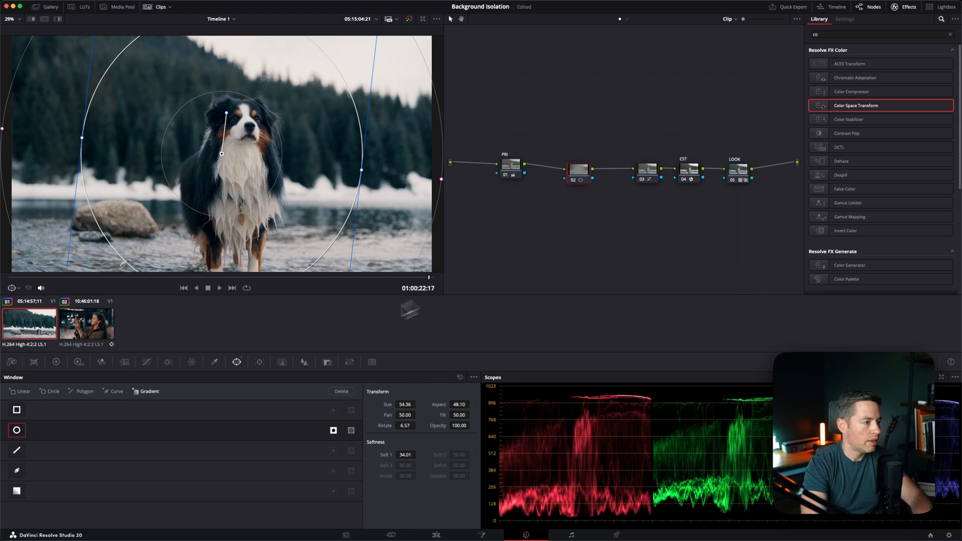
pyautogui.click(56, 362)
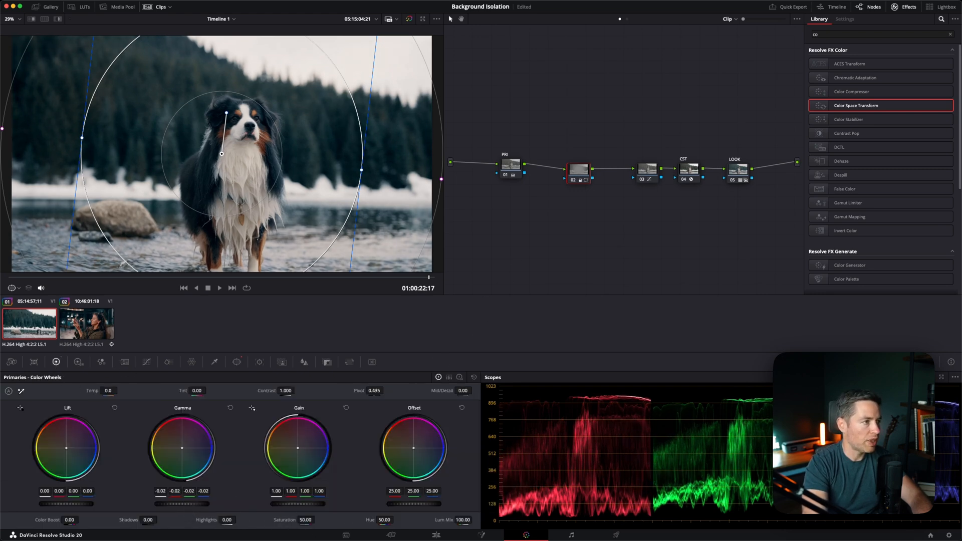
pyautogui.click(78, 362)
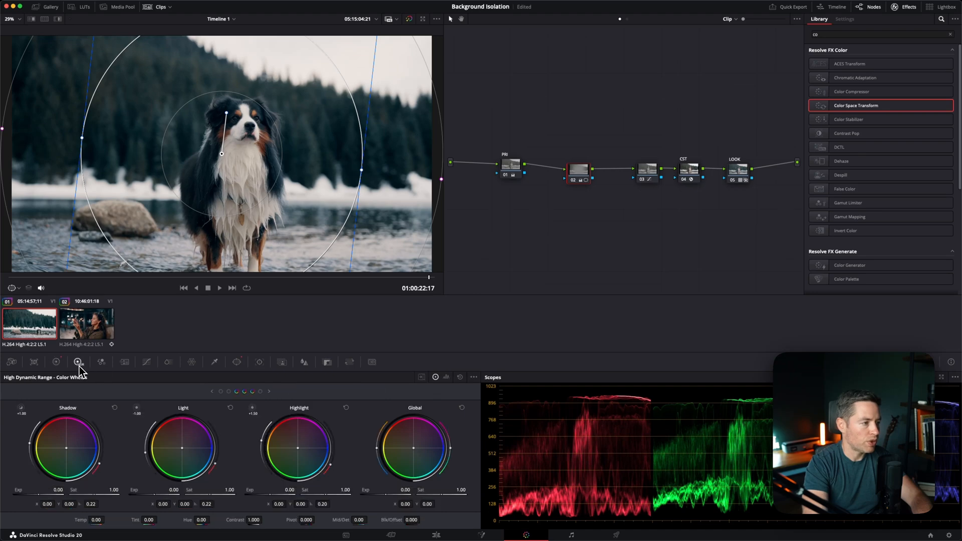
pyautogui.moveTo(159, 494)
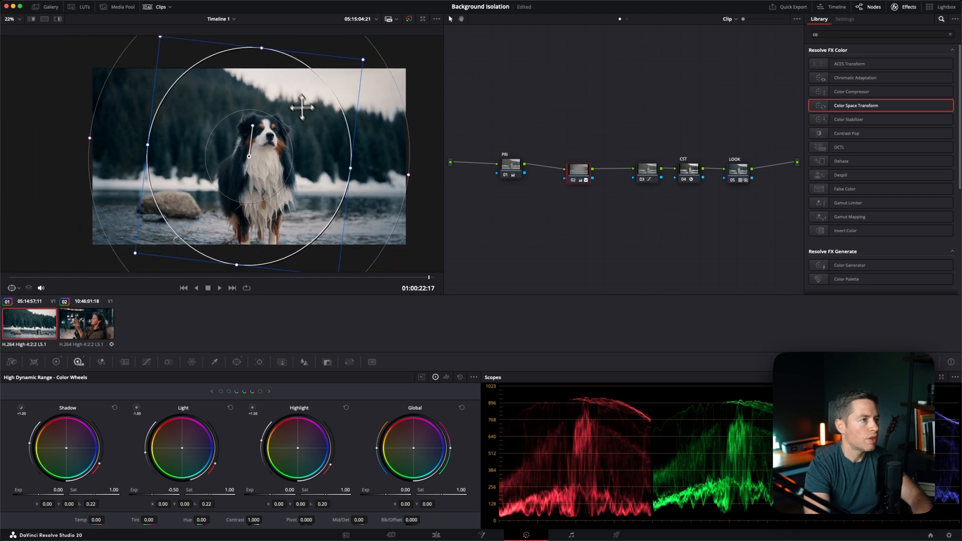
pyautogui.moveTo(301, 108); pyautogui.dragTo(266, 95)
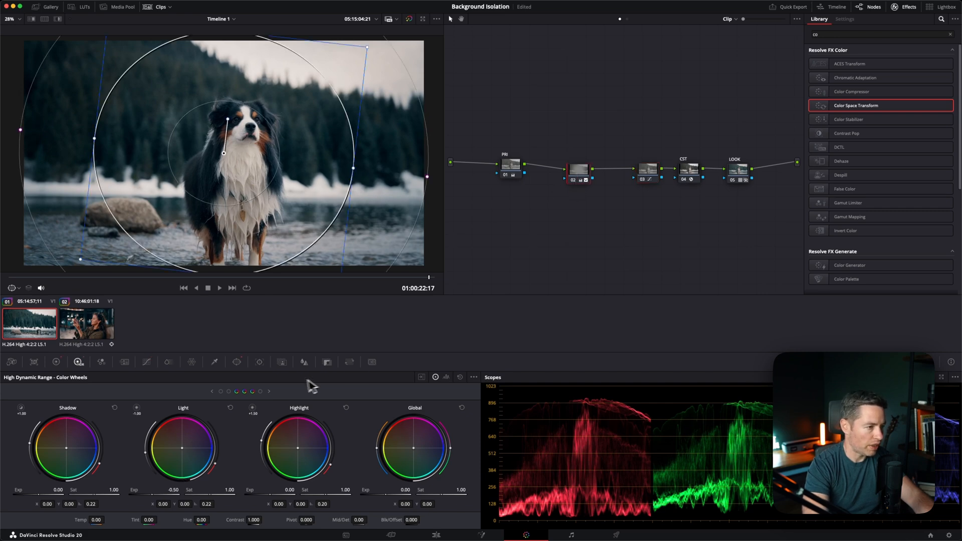
# - Reshape a default-anchor custom curve to lift shadows and compress highlights, comparing before and after
pyautogui.click(146, 362)
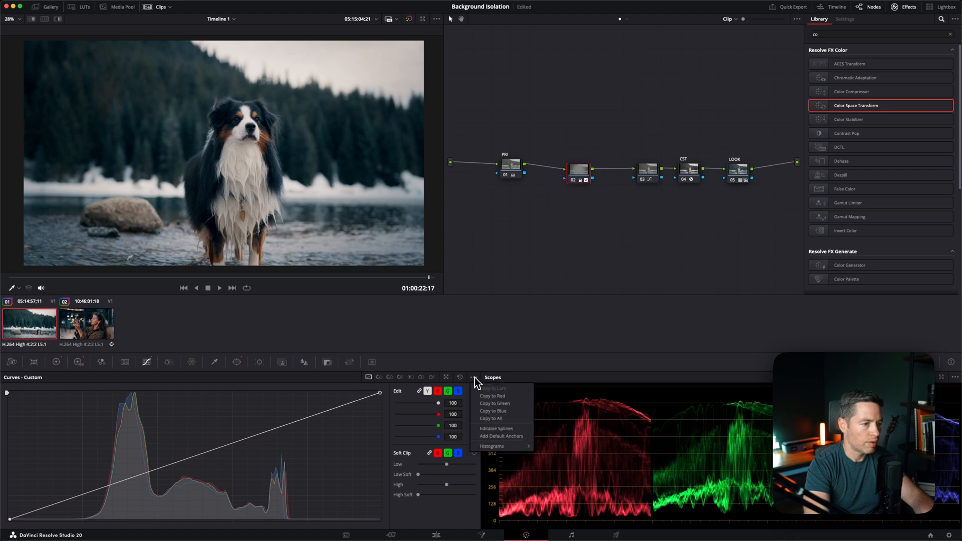
pyautogui.moveTo(495, 444)
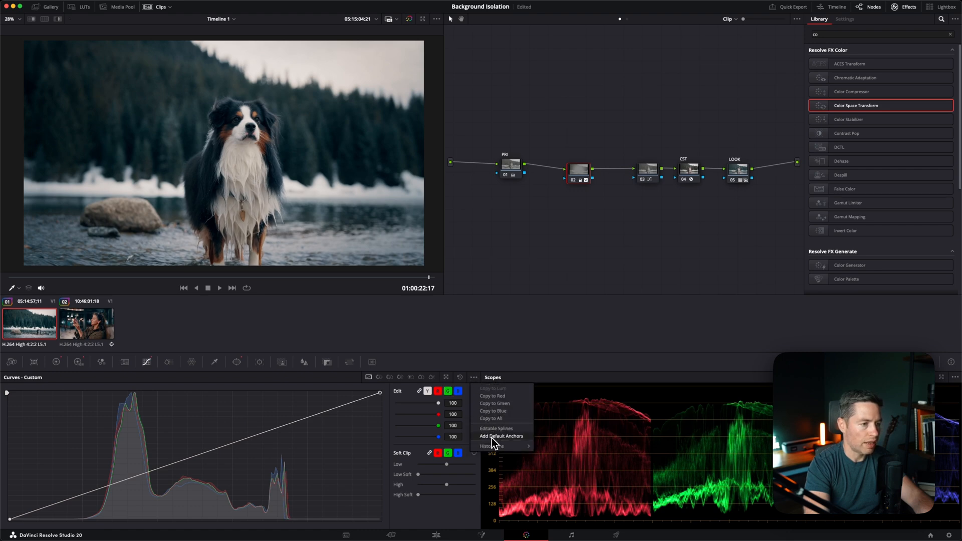
pyautogui.click(501, 436)
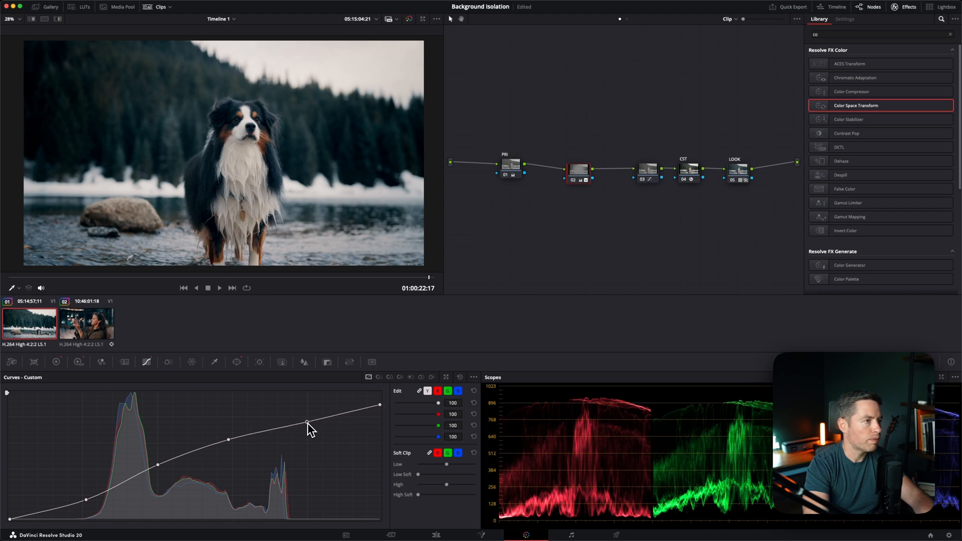
pyautogui.press('cmd+d')
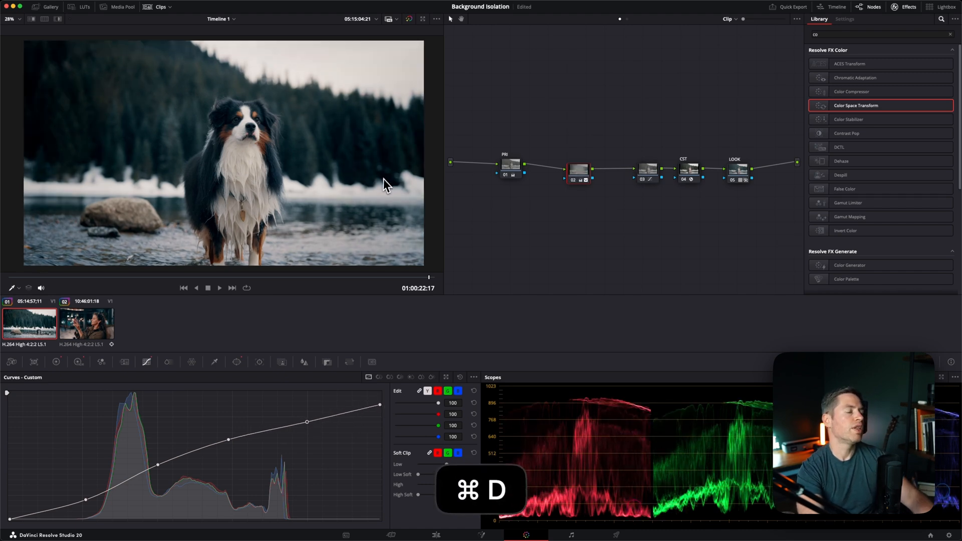
pyautogui.press('cmd+d')
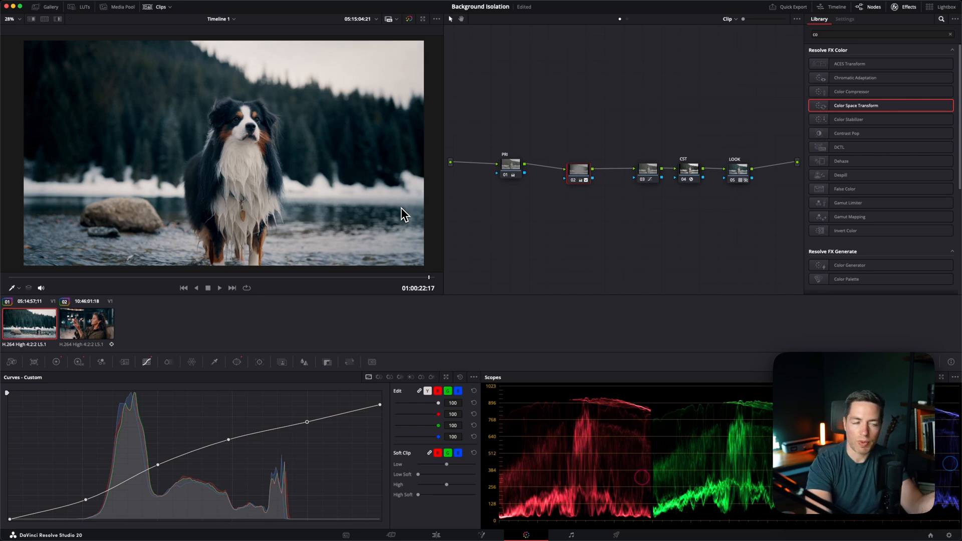
pyautogui.moveTo(410, 207)
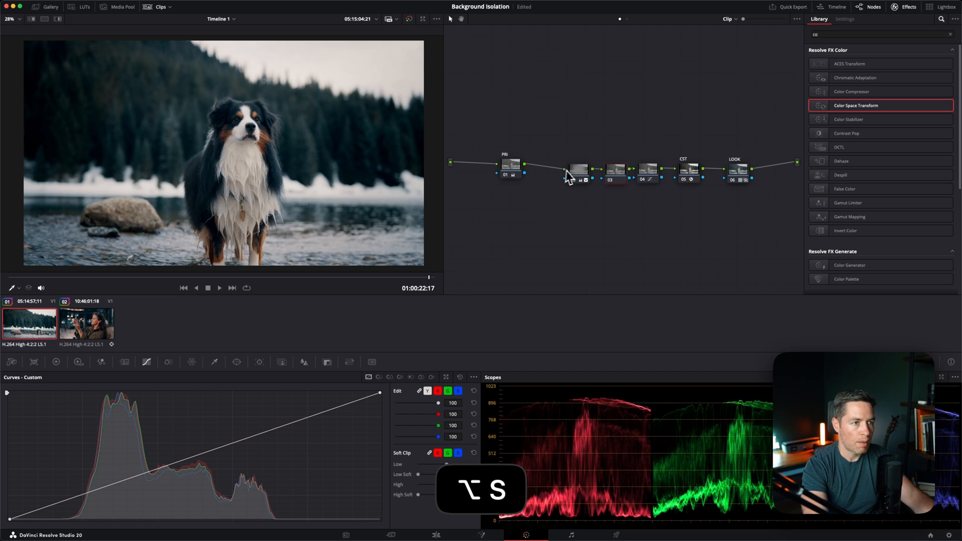
# - Add a new serial node and disable the earlier vignette-and-curve node
pyautogui.press('cmd+d')
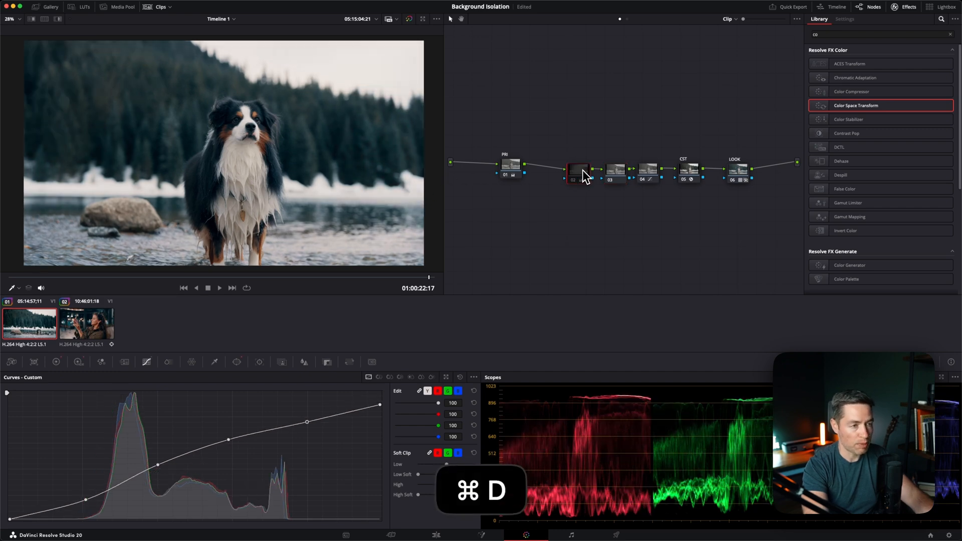
pyautogui.press('cmd+d')
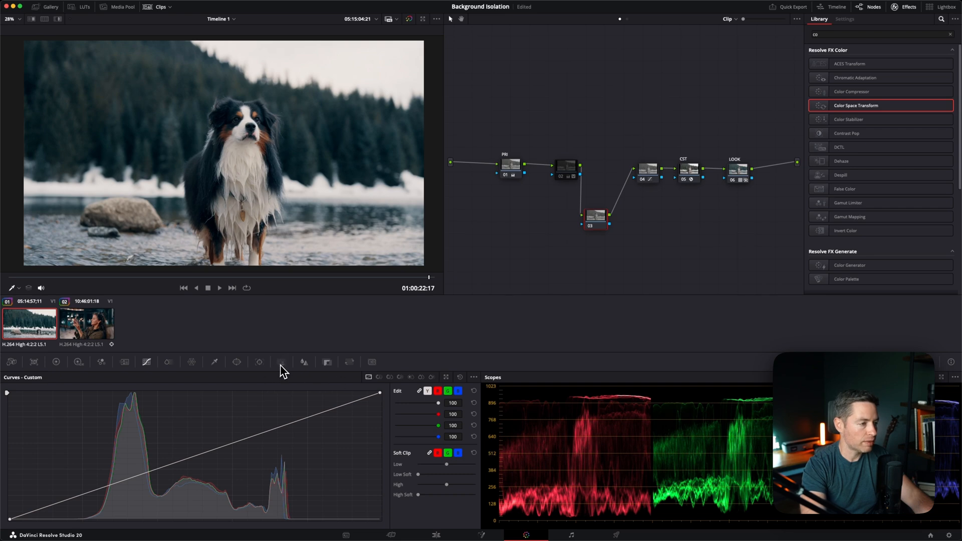
# - Create a Magic Mask on the dog and invert it so the background is selected
pyautogui.click(282, 362)
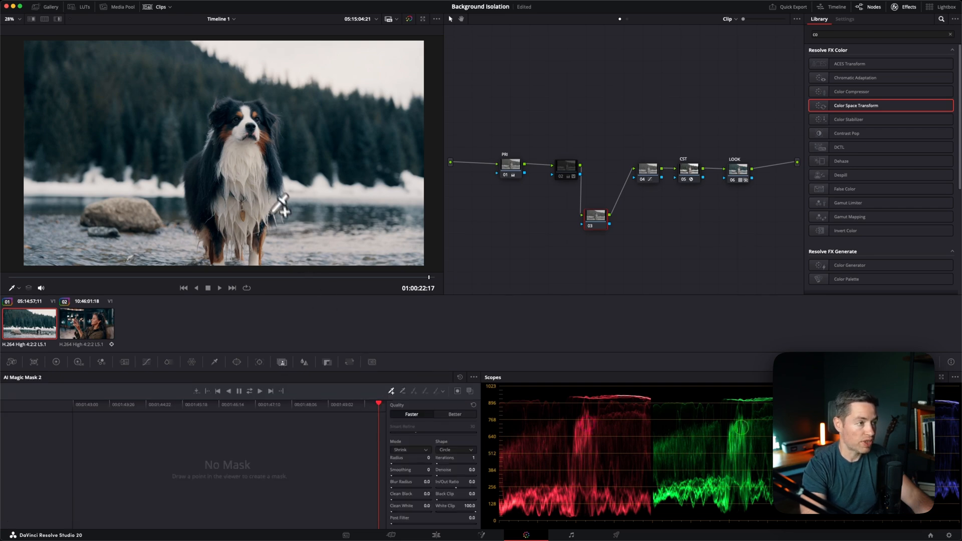
pyautogui.click(250, 158)
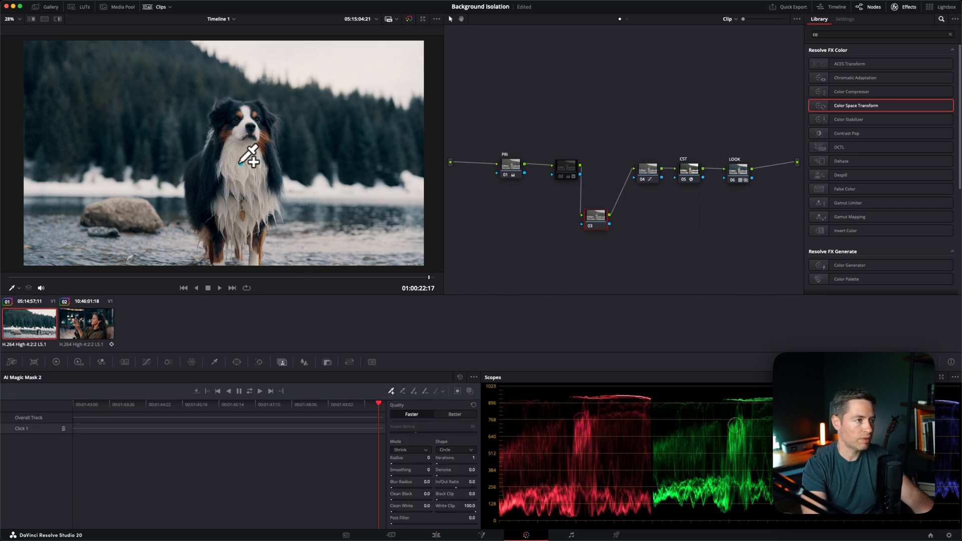
pyautogui.press('shift+h')
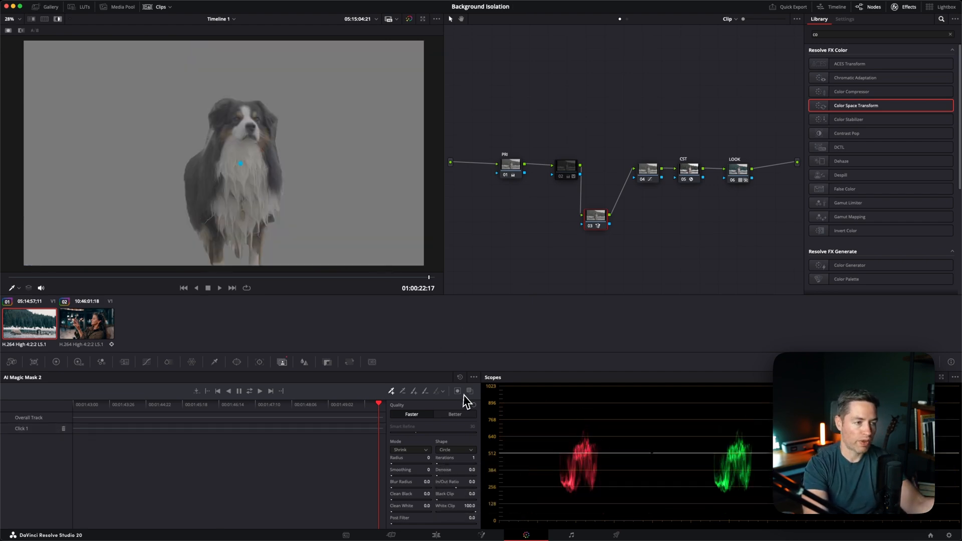
pyautogui.click(457, 392)
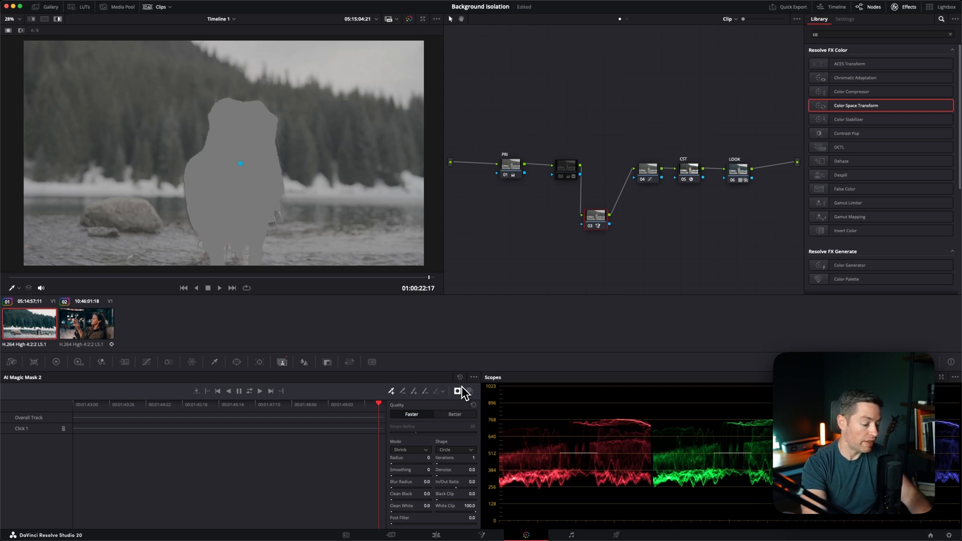
pyautogui.press('shift+h')
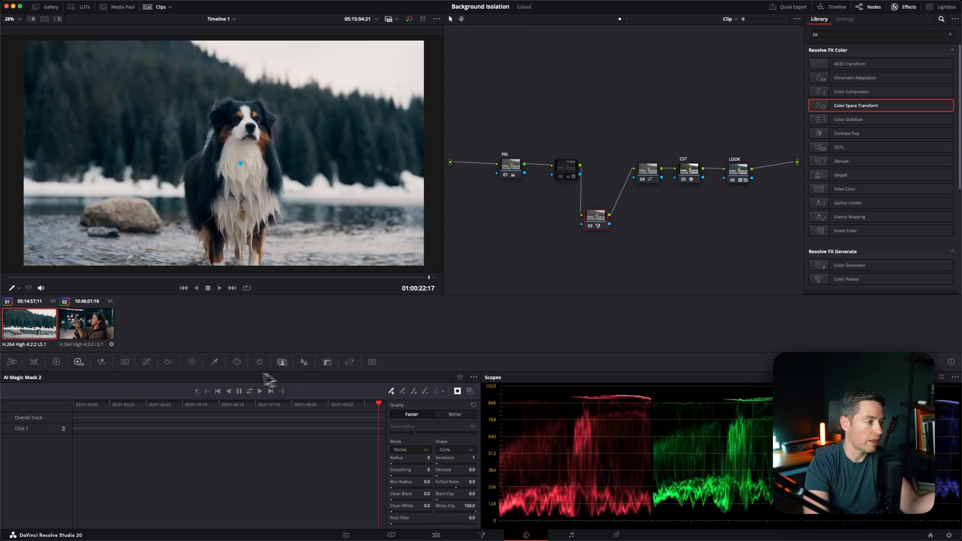
pyautogui.click(56, 362)
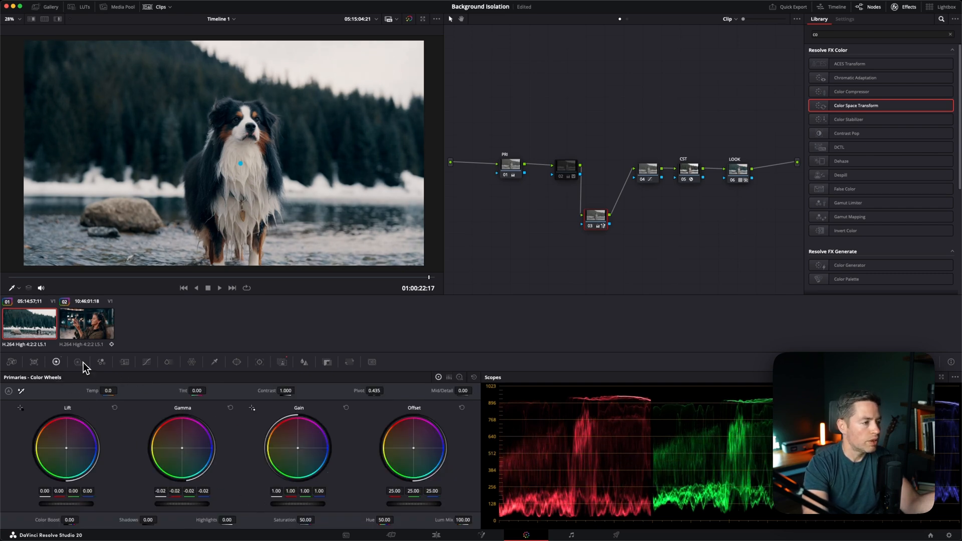
# - Lower HDR Light on the background and flatten its tones with a default-anchor custom curve
pyautogui.click(78, 362)
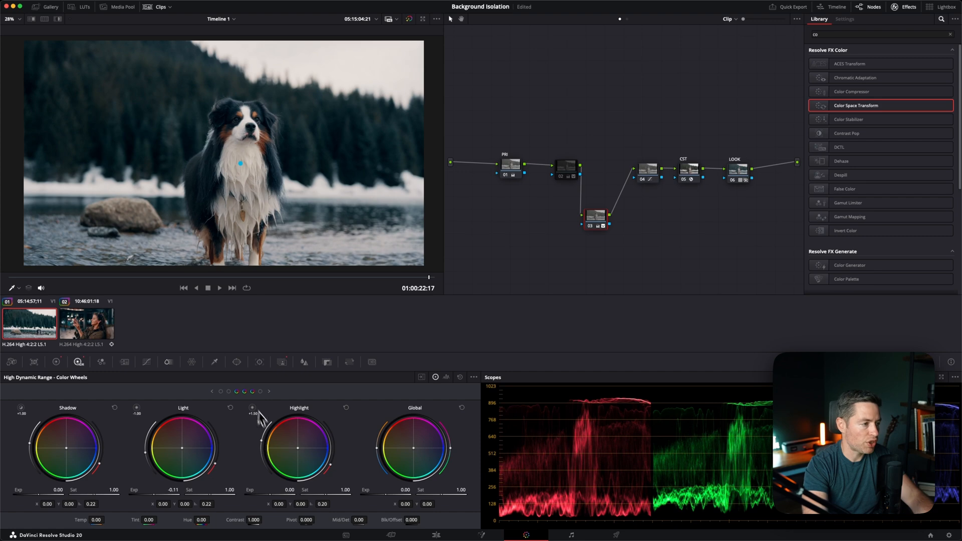
pyautogui.click(147, 362)
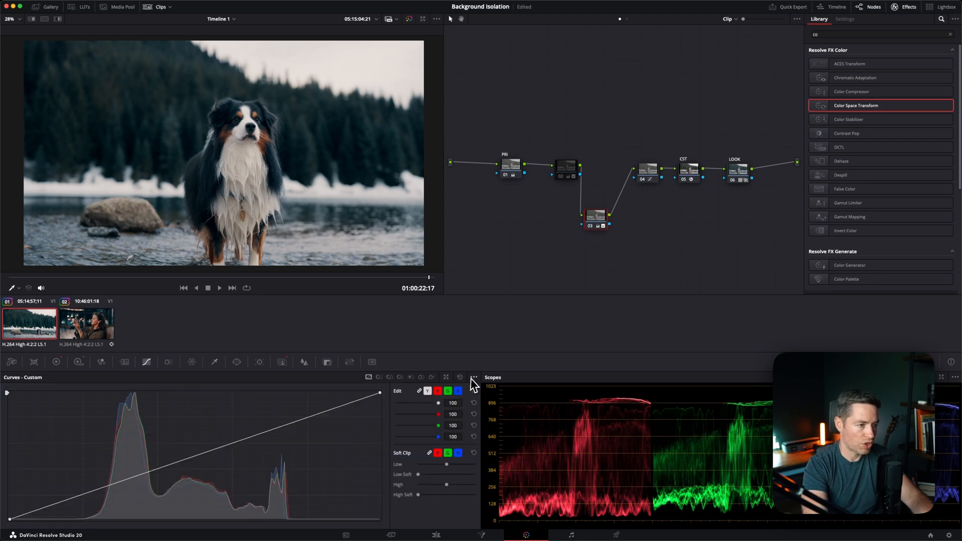
pyautogui.click(474, 377)
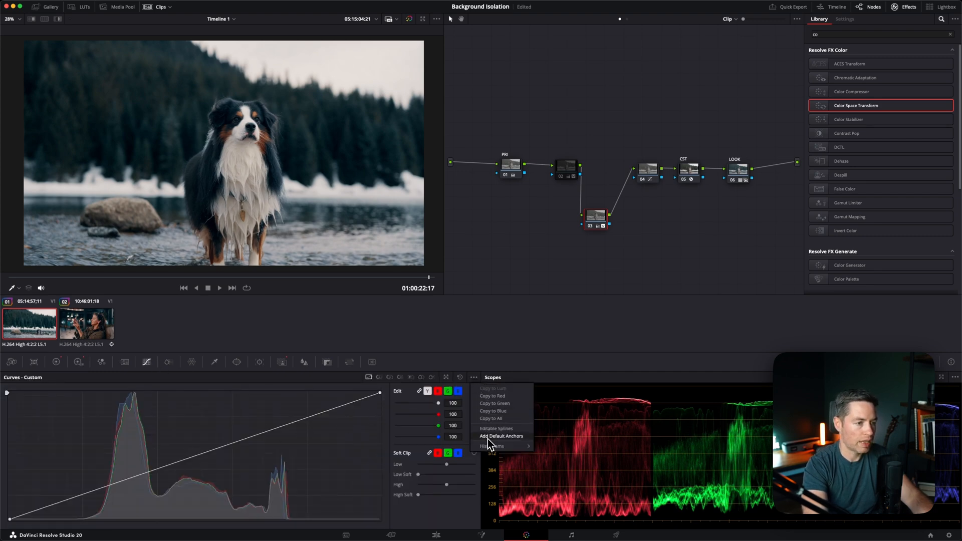
pyautogui.click(501, 436)
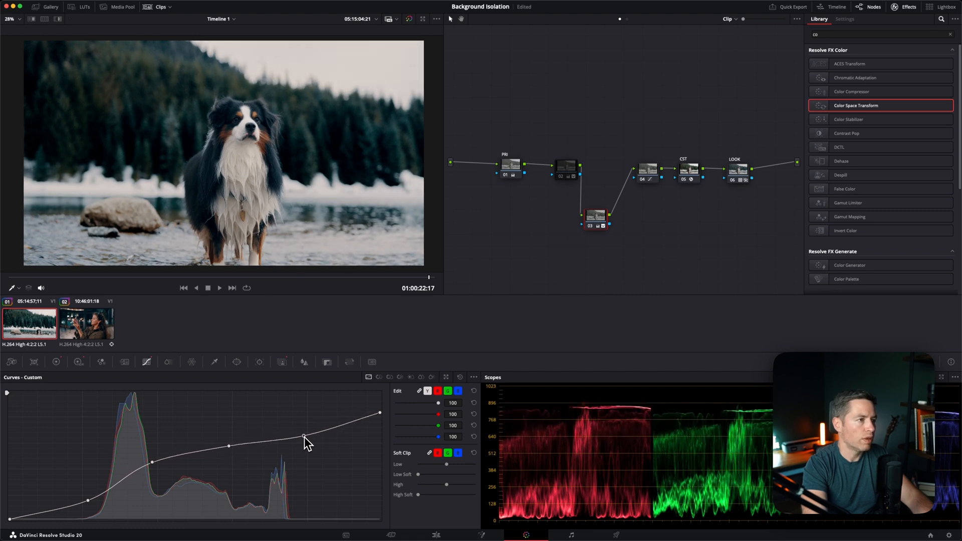
# - Reduce Offset in the primary wheels and compare the darkened background before and after
pyautogui.click(57, 362)
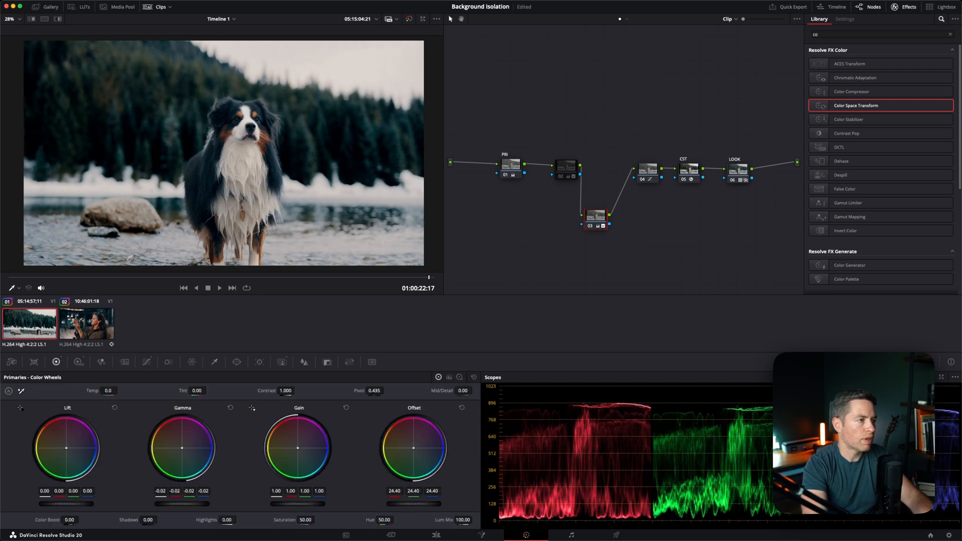
pyautogui.press('cmd+d')
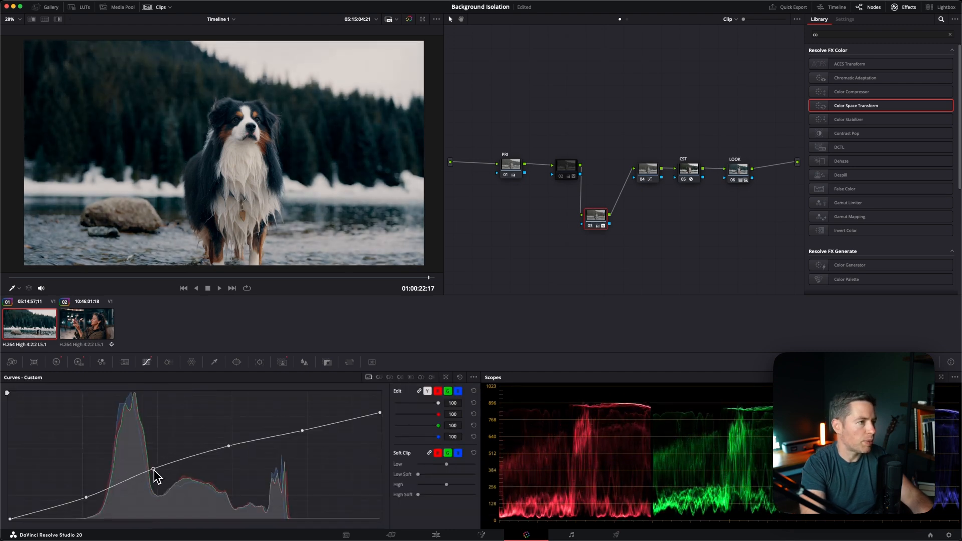
pyautogui.press('cmd+d')
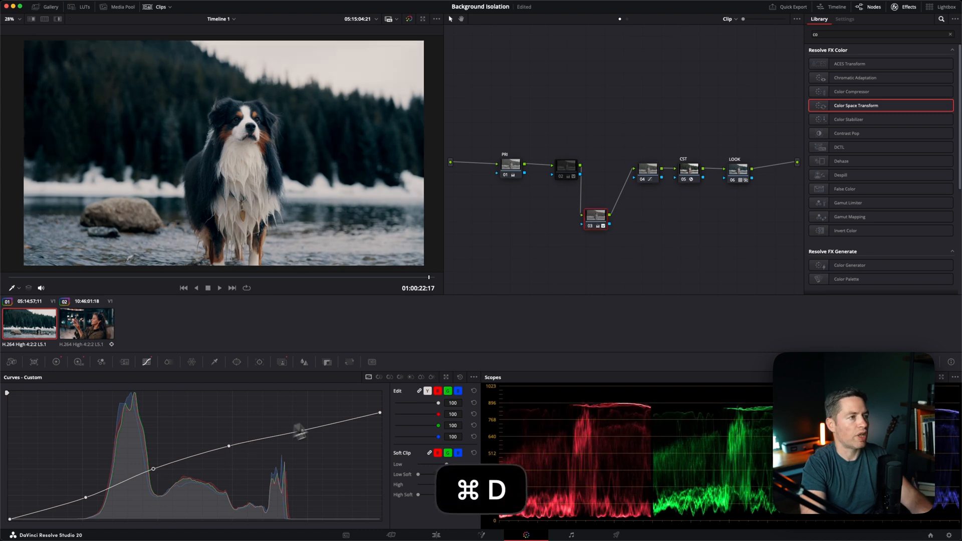
pyautogui.press('cmd+d')
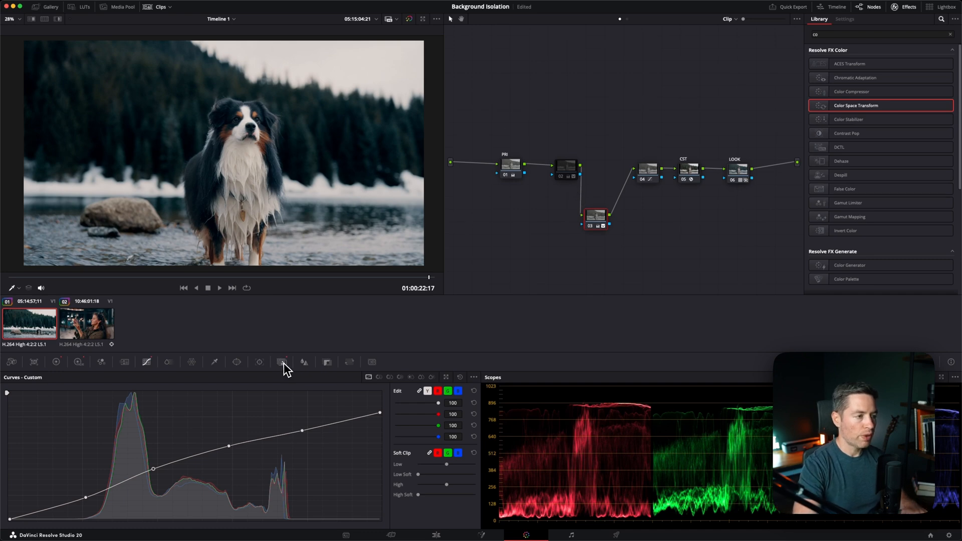
# - Soften the dog's Magic Mask edges with Blur Radius 43.0 and Clean Black 16.8
pyautogui.click(281, 362)
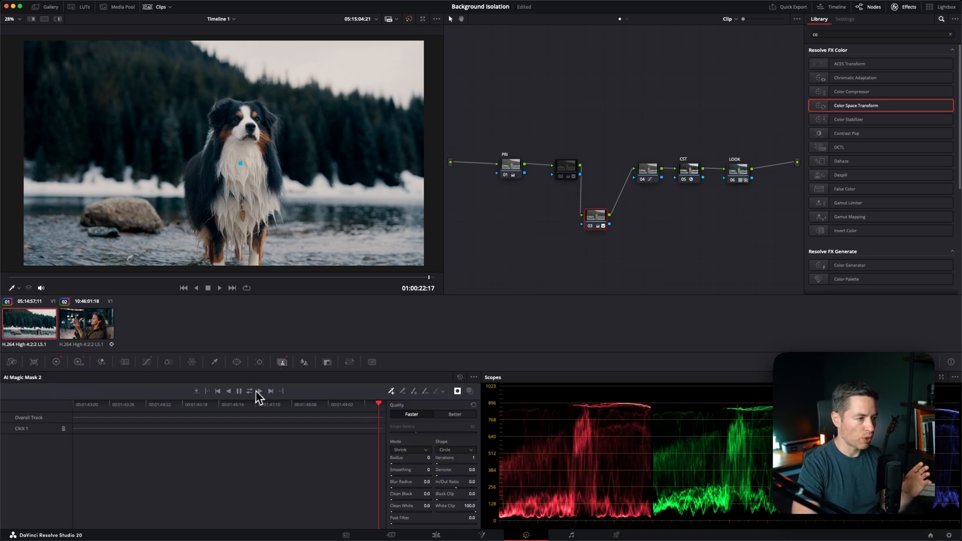
pyautogui.moveTo(253, 406)
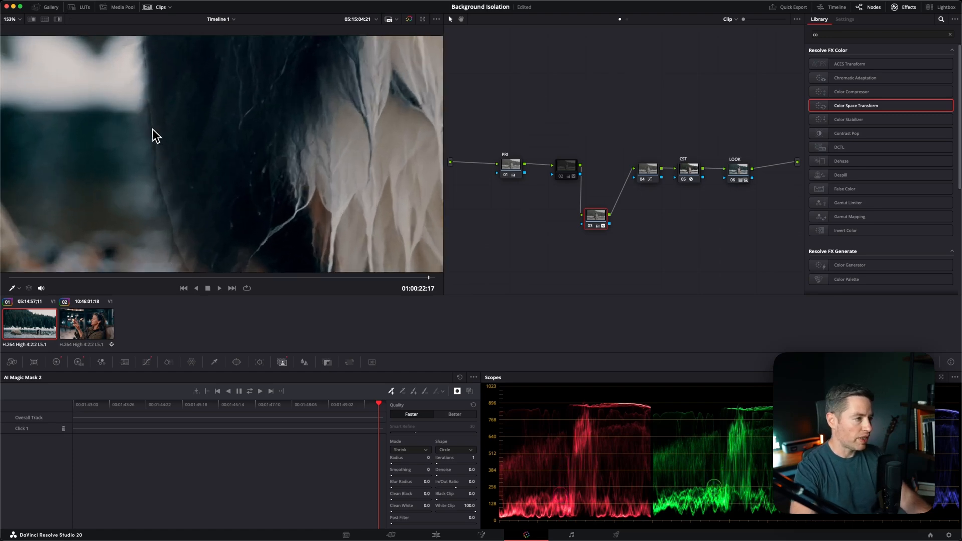
pyautogui.moveTo(166, 173)
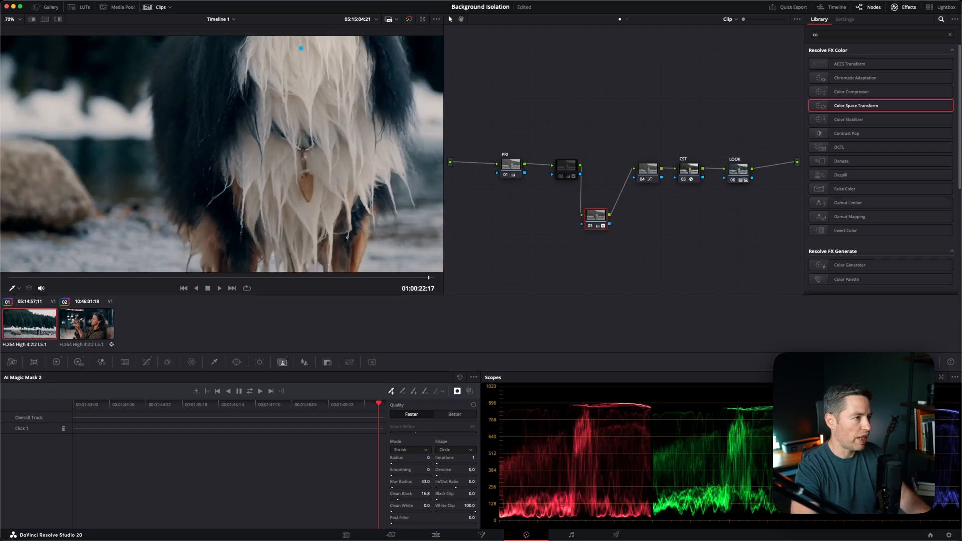
pyautogui.press('cmd+d')
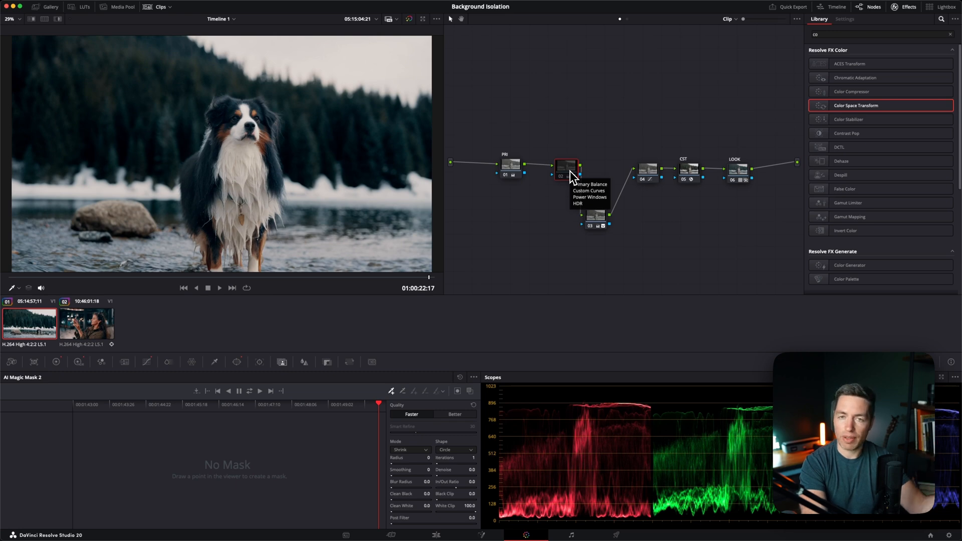
pyautogui.moveTo(570, 178)
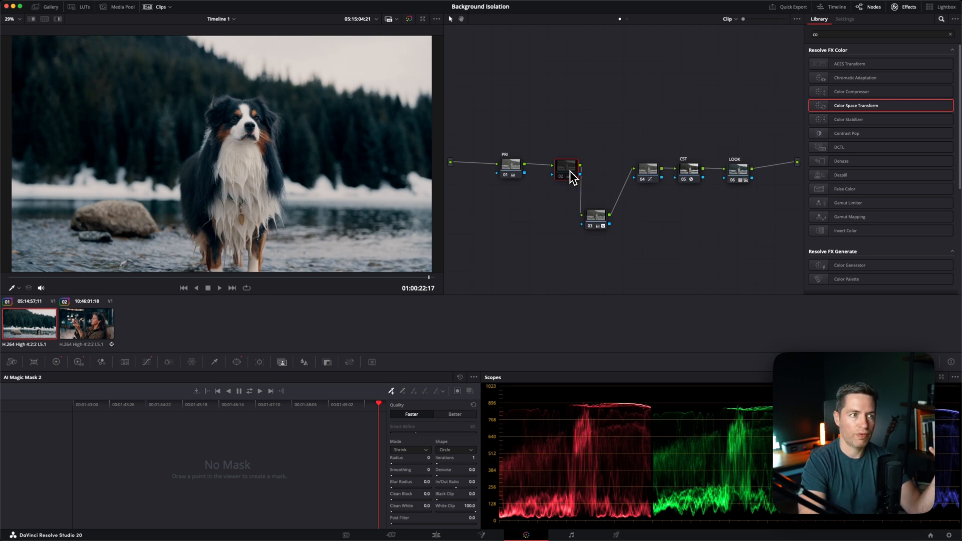
pyautogui.moveTo(252, 308)
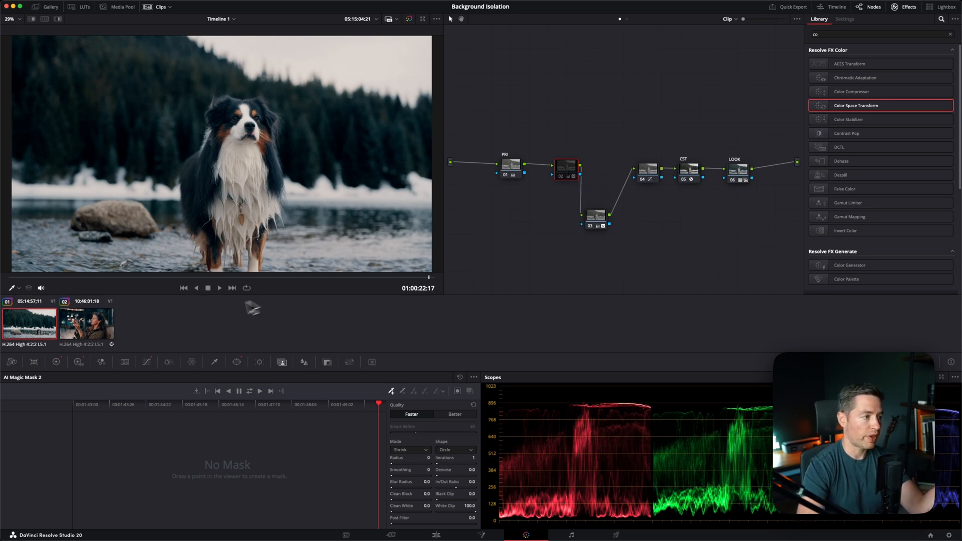
# - Switch to the woman's night-street clip and bypass its whole grade to see the ungraded shot
pyautogui.click(86, 323)
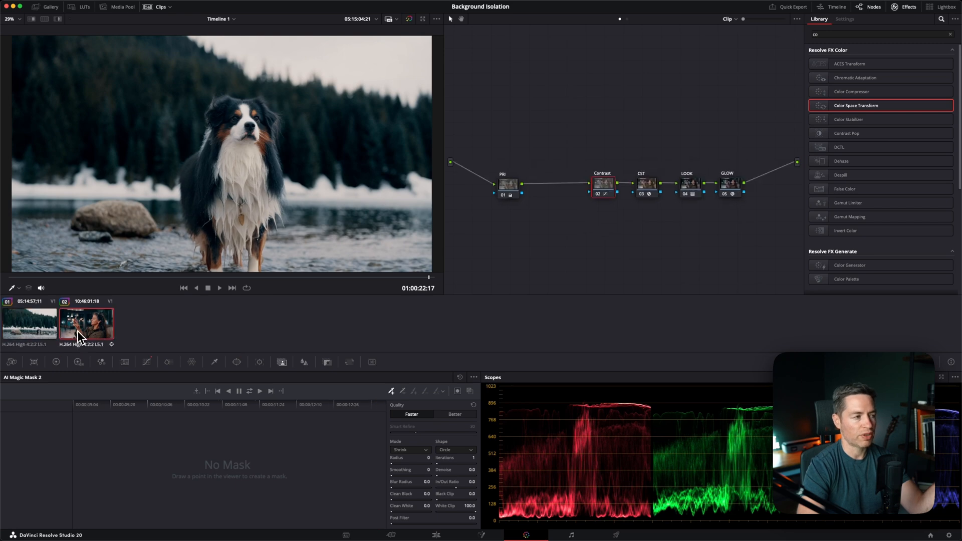
pyautogui.click(86, 321)
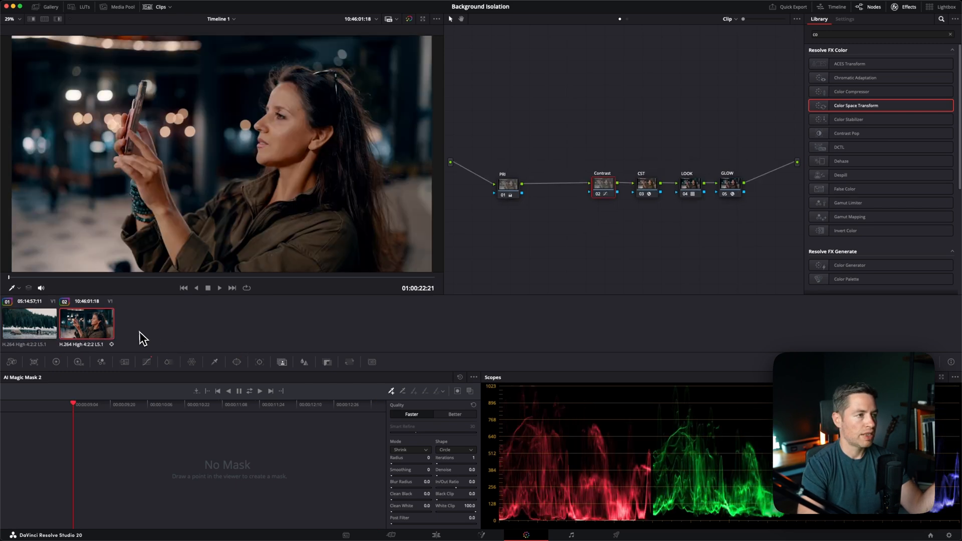
pyautogui.moveTo(605, 223)
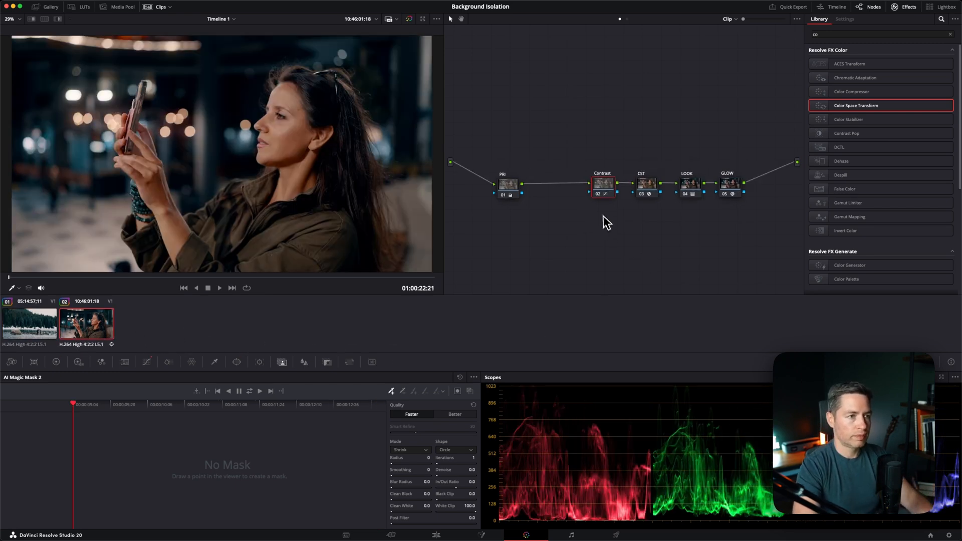
pyautogui.press('cmd+d')
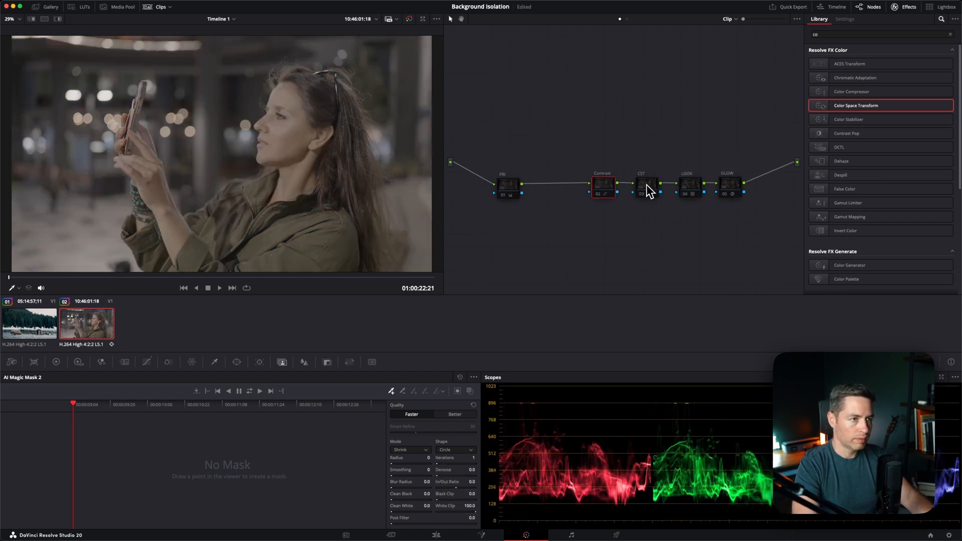
# - Select the CST and Aperture Diffraction GLOW nodes, toggling the glow off and back on to compare
pyautogui.click(644, 184)
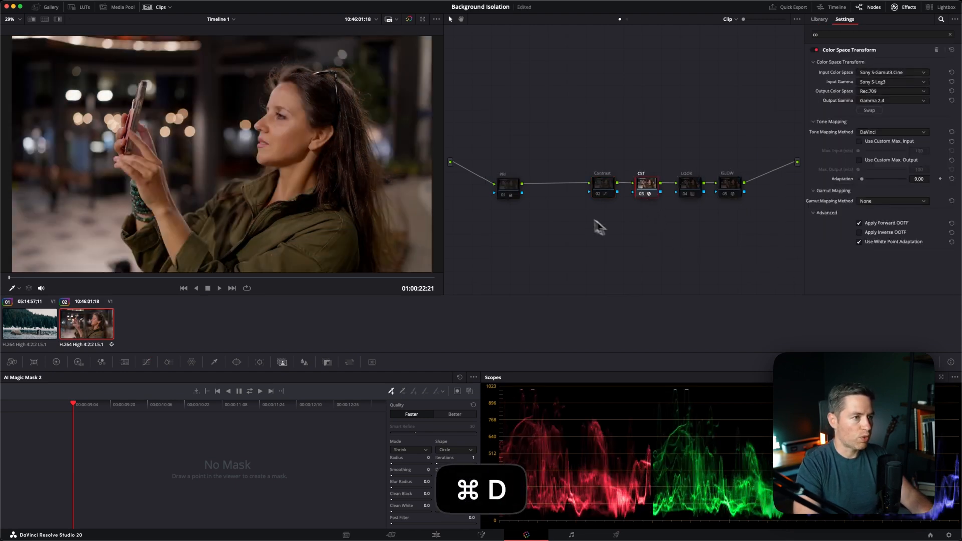
pyautogui.click(819, 18)
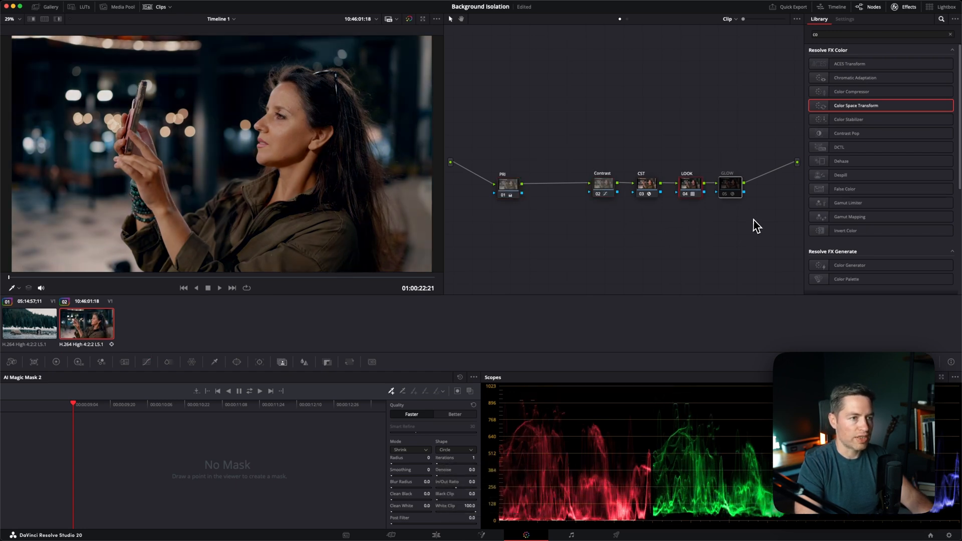
pyautogui.press('cmd+d')
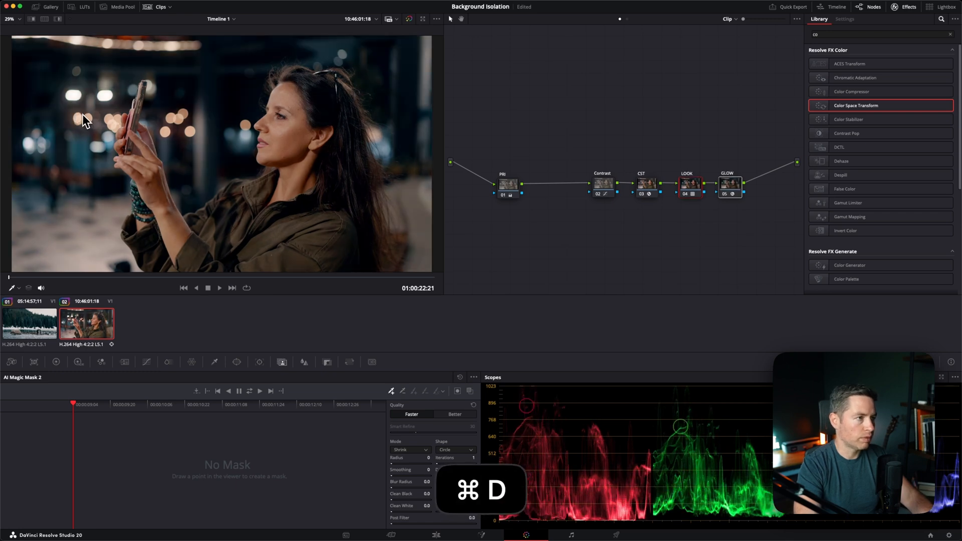
pyautogui.click(731, 185)
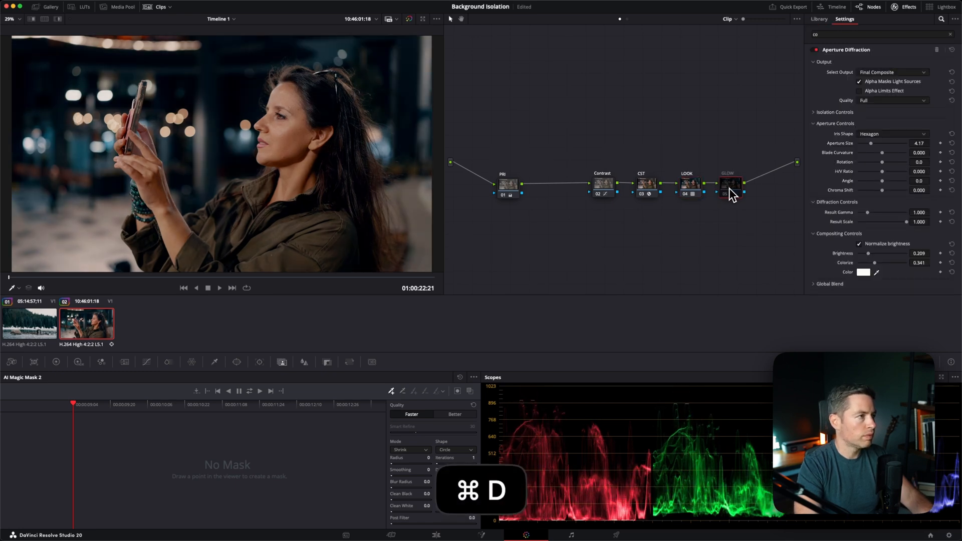
pyautogui.press('cmd+d')
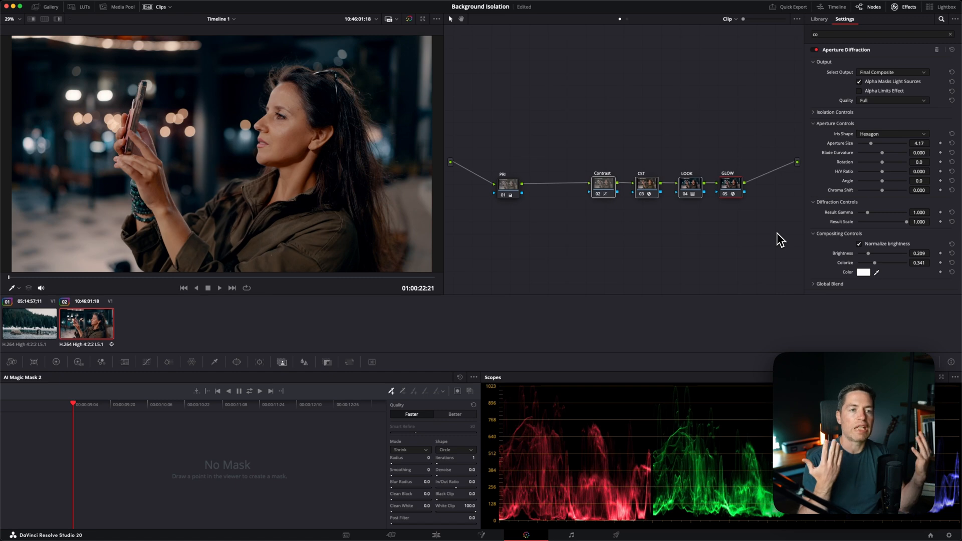
# - Find the AI Depth Map effect via 'de', apply it and enable Postprocessing under Map Finesse
pyautogui.click(881, 34)
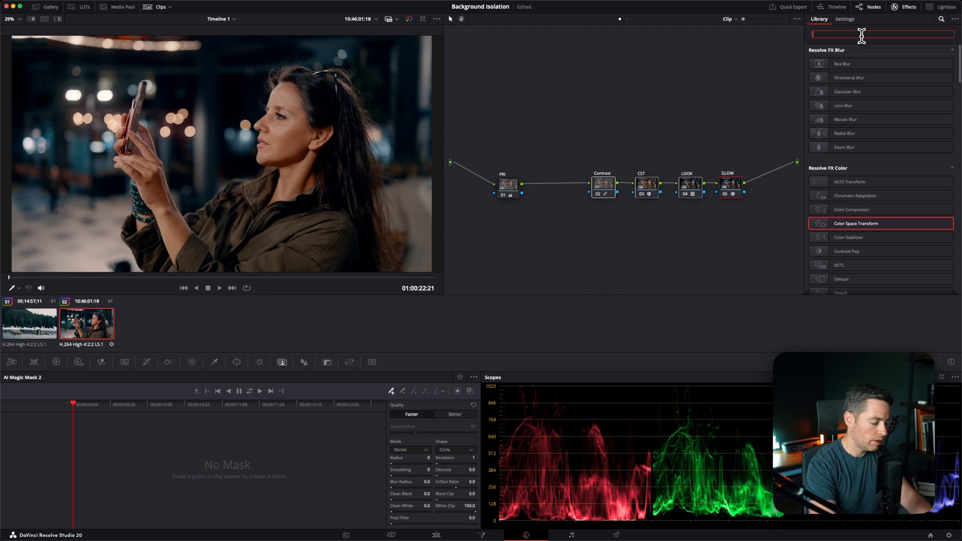
pyautogui.write('dep')
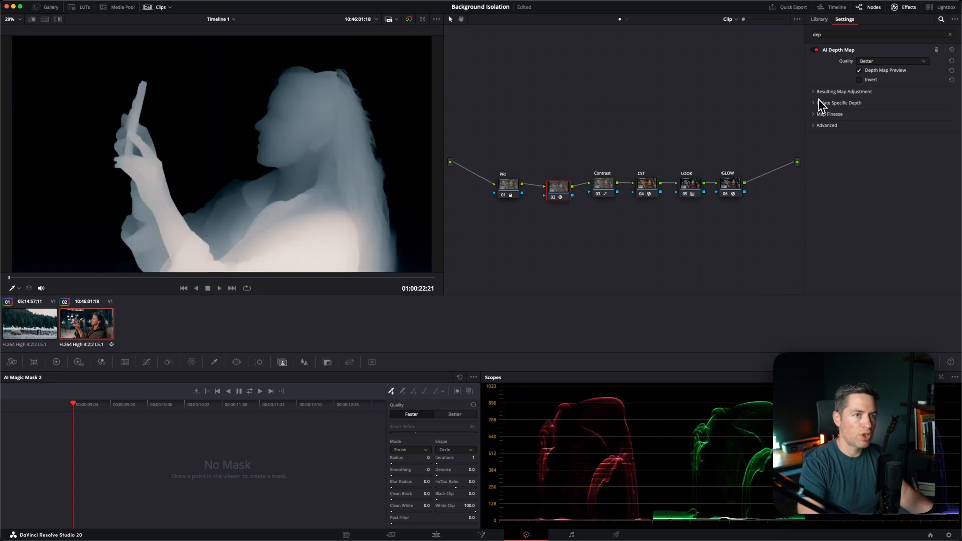
pyautogui.moveTo(820, 99)
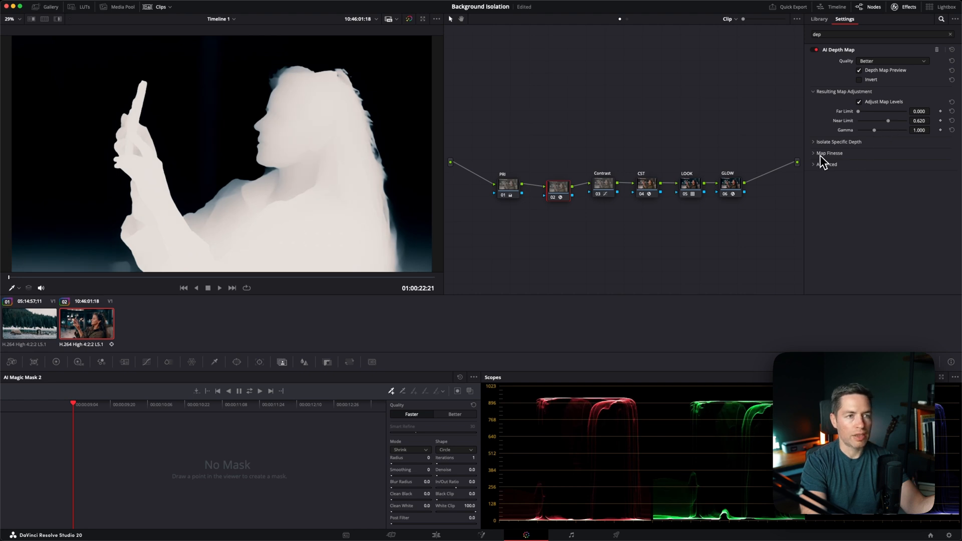
pyautogui.click(830, 152)
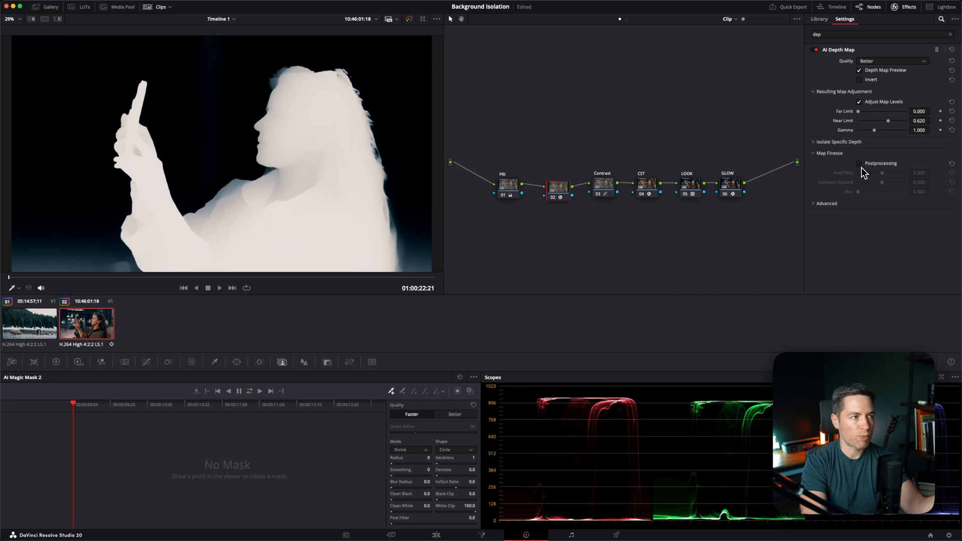
pyautogui.click(859, 163)
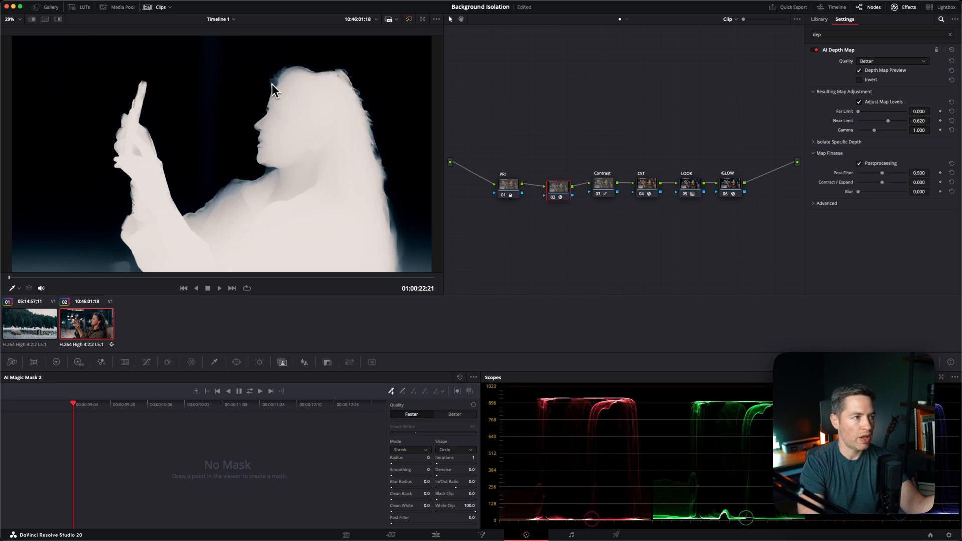
pyautogui.moveTo(391, 224)
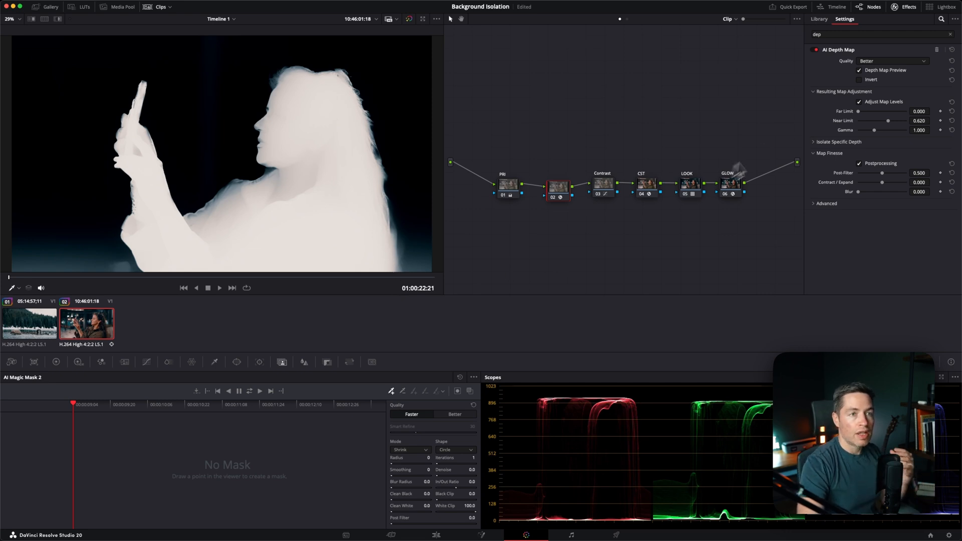
# - Invert the depth map to select the background and switch off Depth Map Preview
pyautogui.click(860, 80)
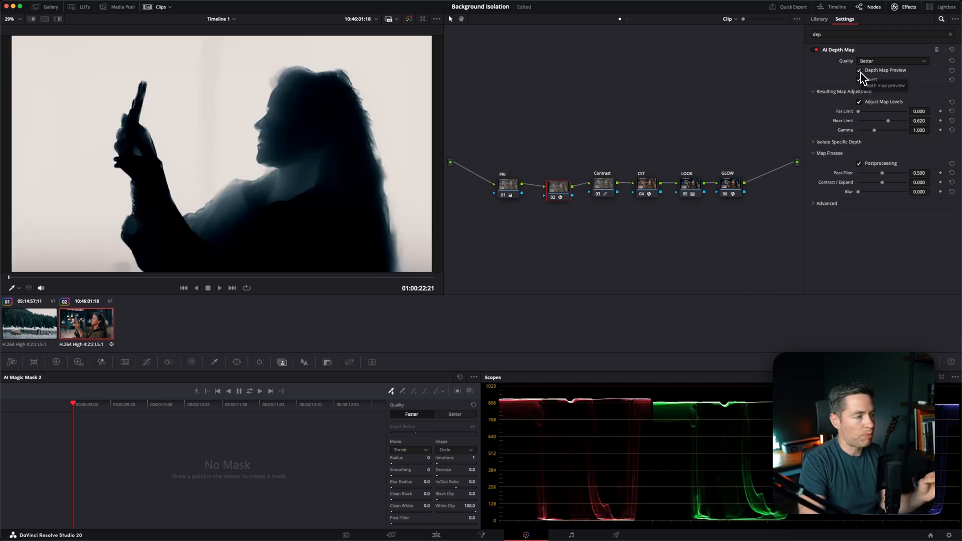
pyautogui.click(860, 70)
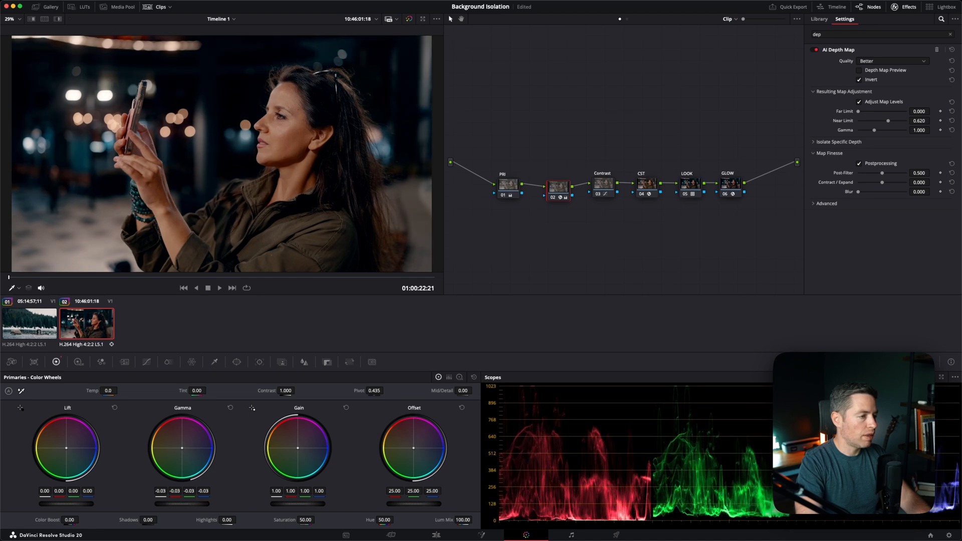
# - Pull the custom curve down to darken the background, then toggle the node off to compare
pyautogui.click(147, 362)
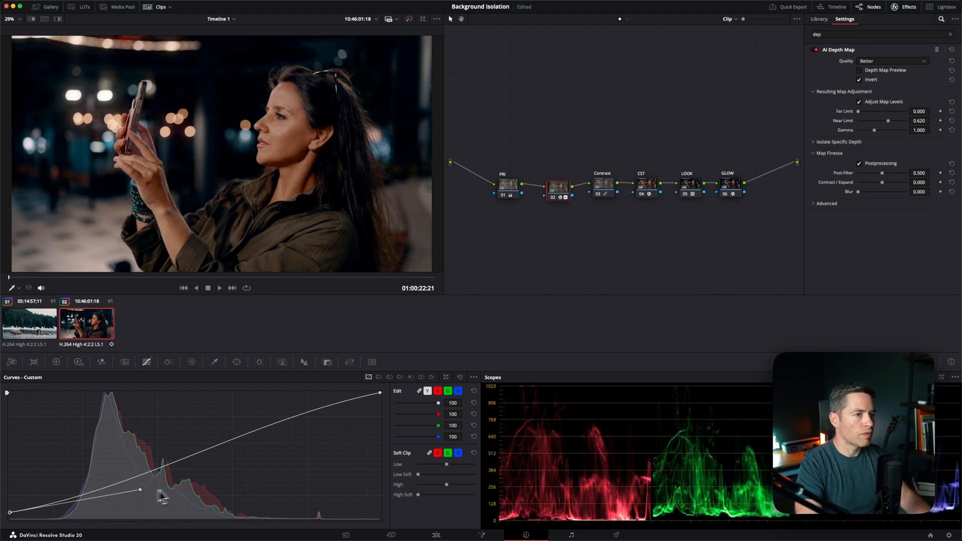
pyautogui.moveTo(717, 305)
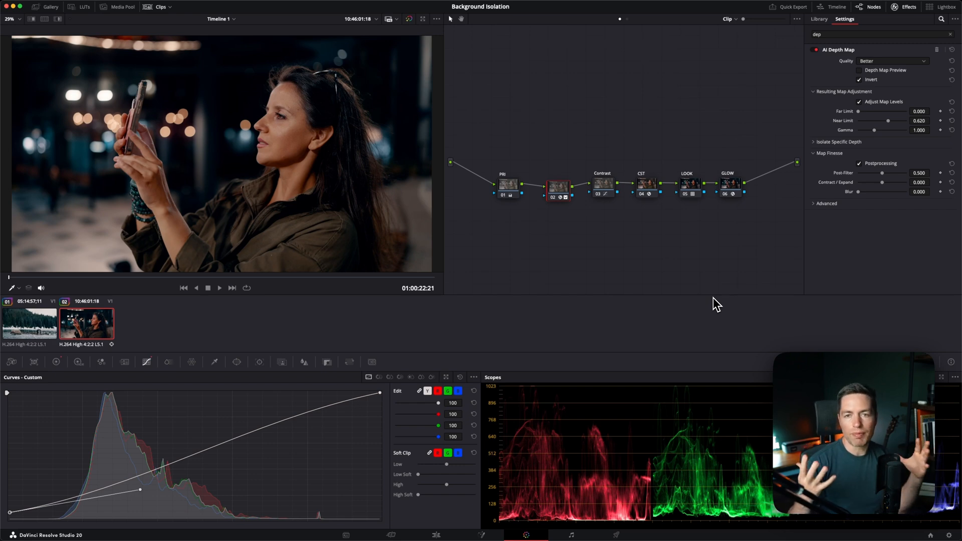
pyautogui.press('cmd+d')
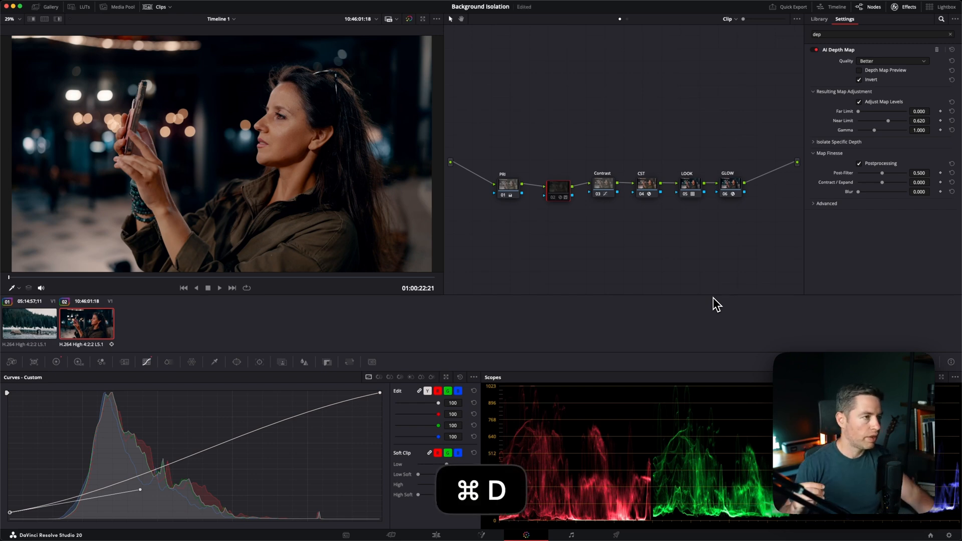